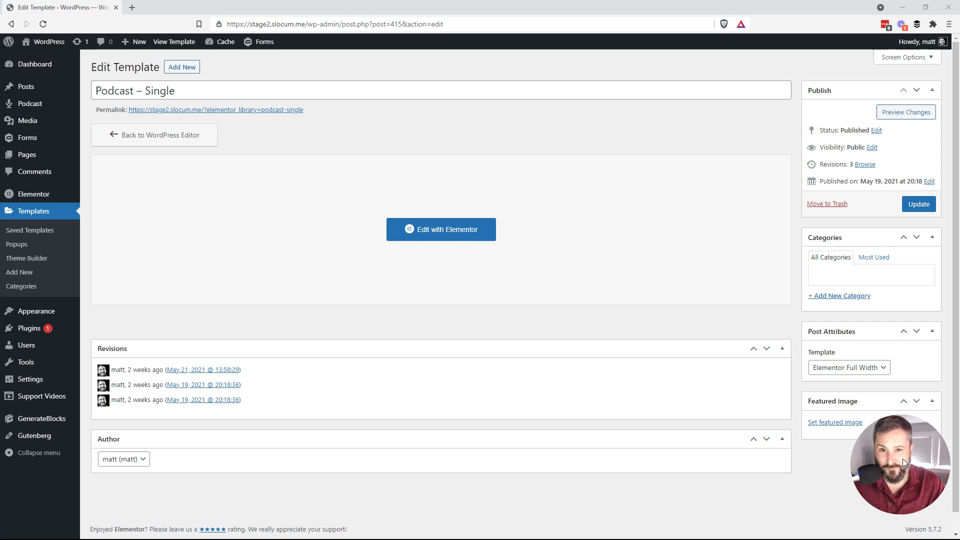
pyautogui.moveTo(175, 147)
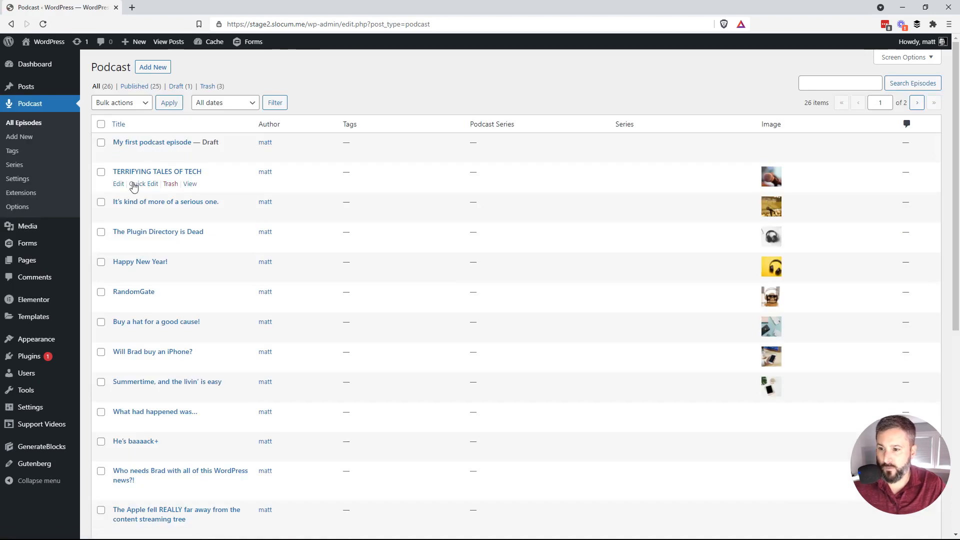
pyautogui.moveTo(225, 186)
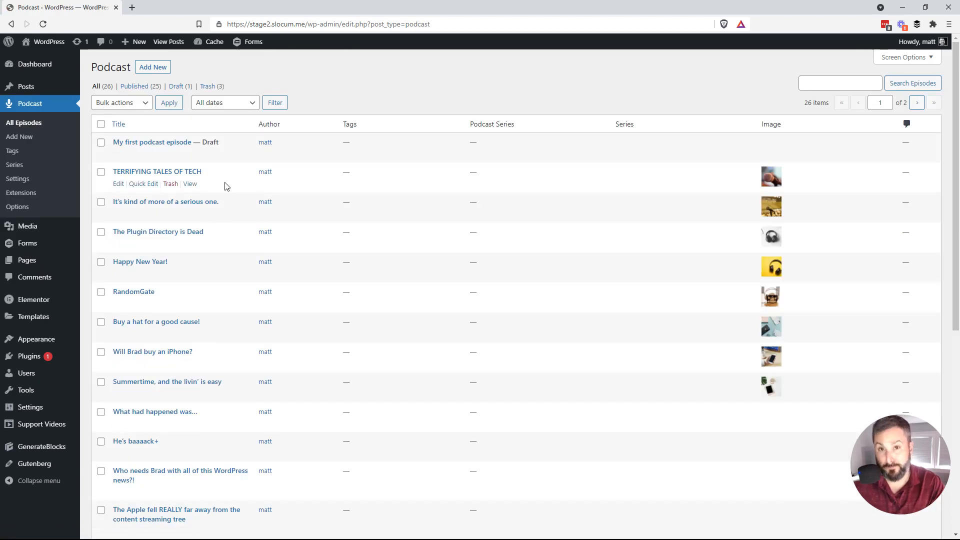
pyautogui.moveTo(186, 178)
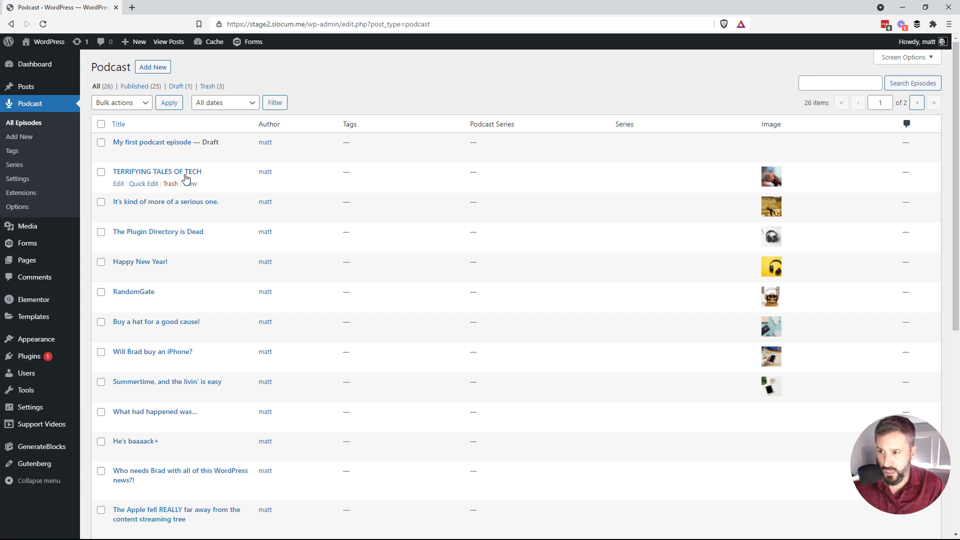
pyautogui.moveTo(160, 147)
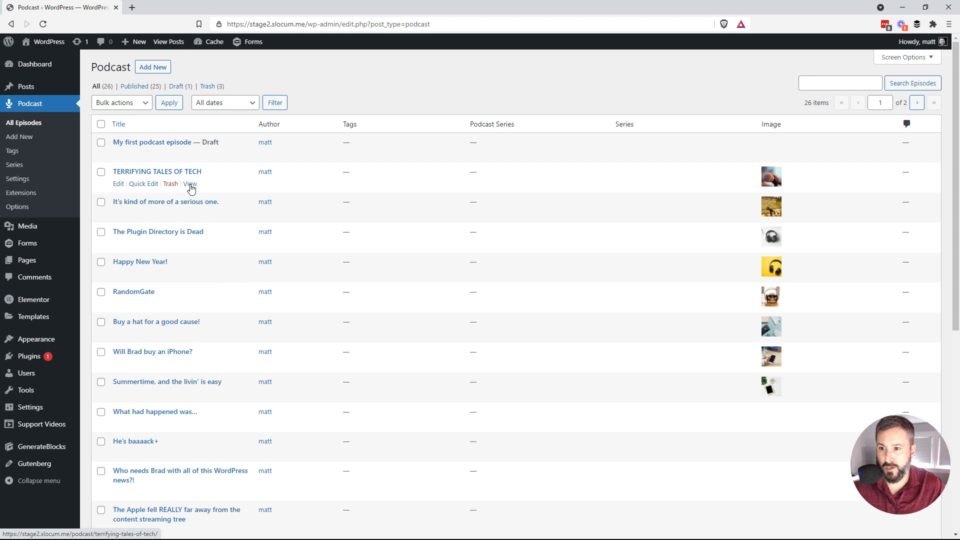
# View the TERRIFYING TALES OF TECH episode live and scroll through its image, title and audio player.
pyautogui.click(189, 184)
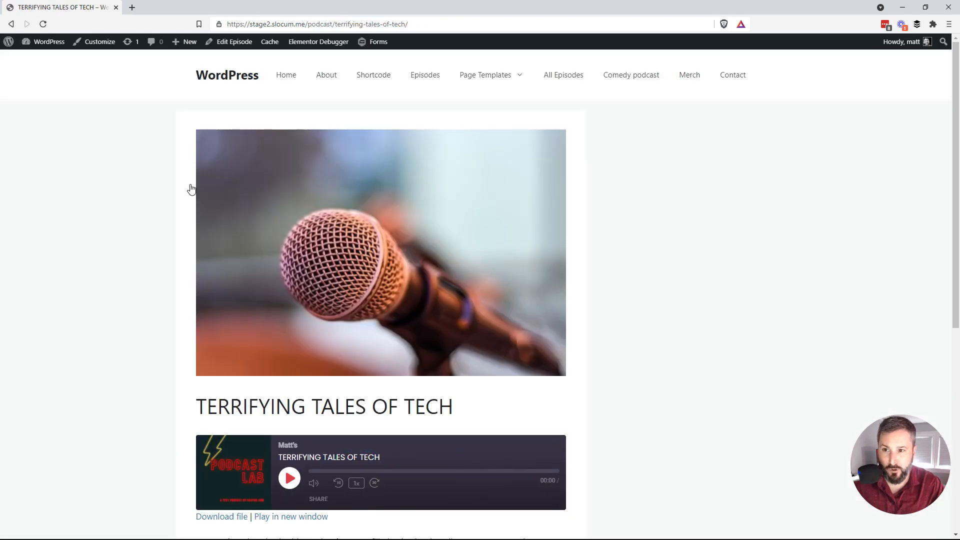
pyautogui.moveTo(123, 199)
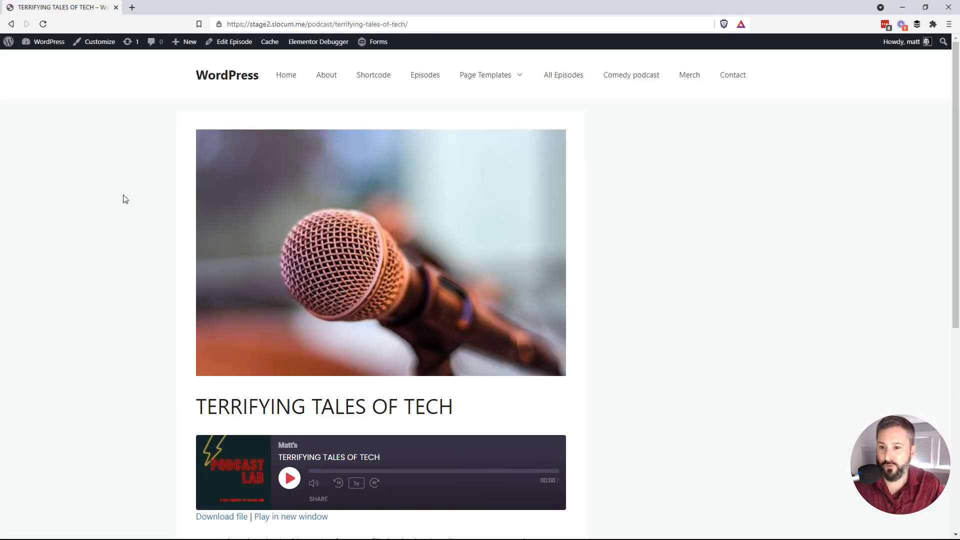
pyautogui.scroll(-3)
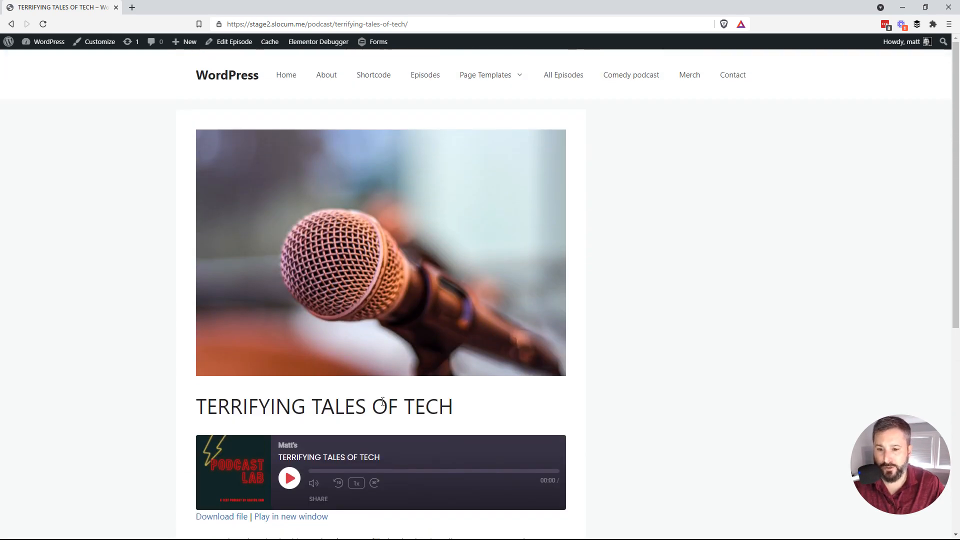
pyautogui.scroll(-3)
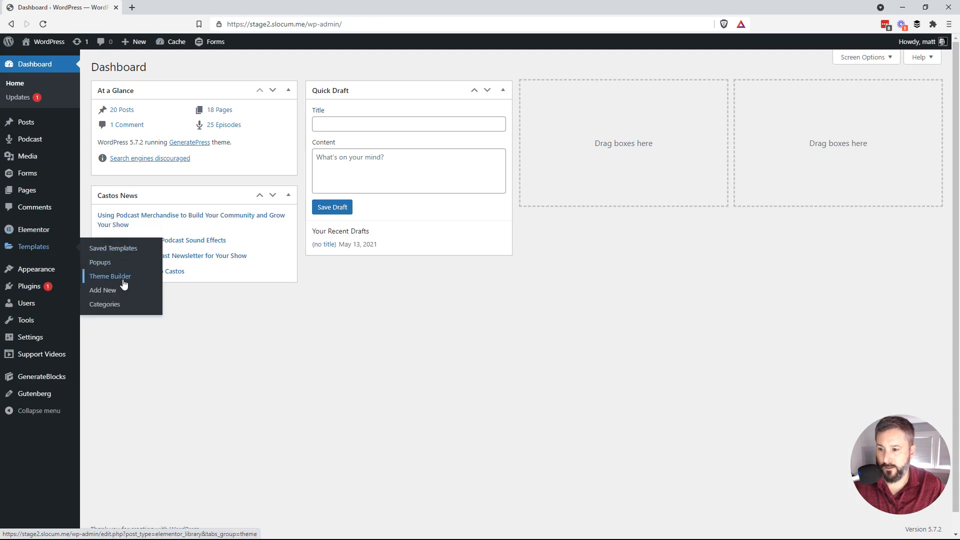
# From Theme Builder's Single Post templates, edit Podcast – Single with Elementor.
pyautogui.click(110, 276)
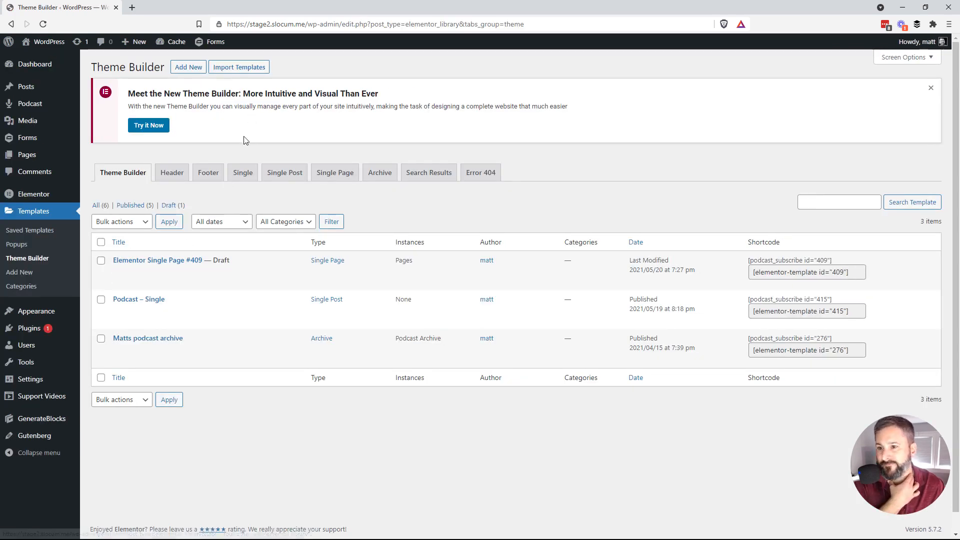
pyautogui.click(284, 172)
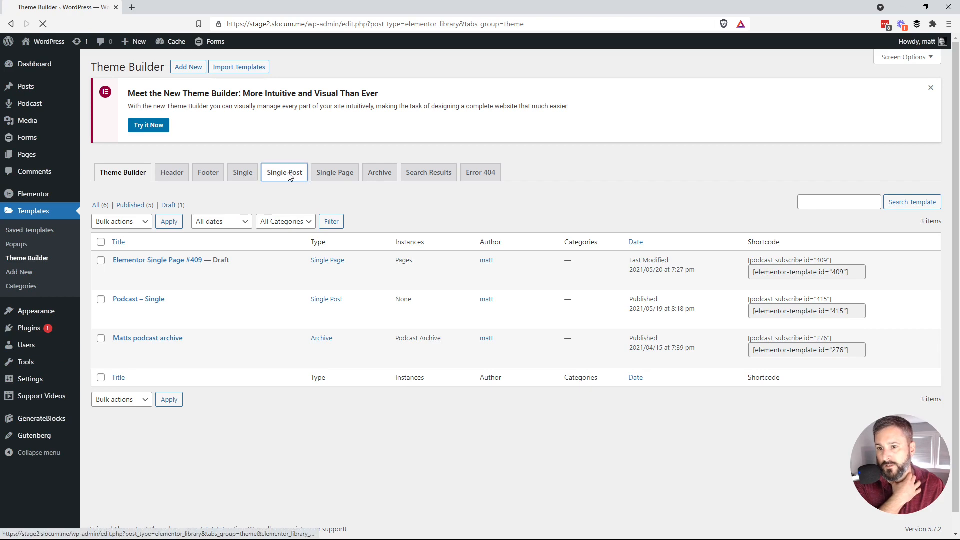
pyautogui.click(284, 172)
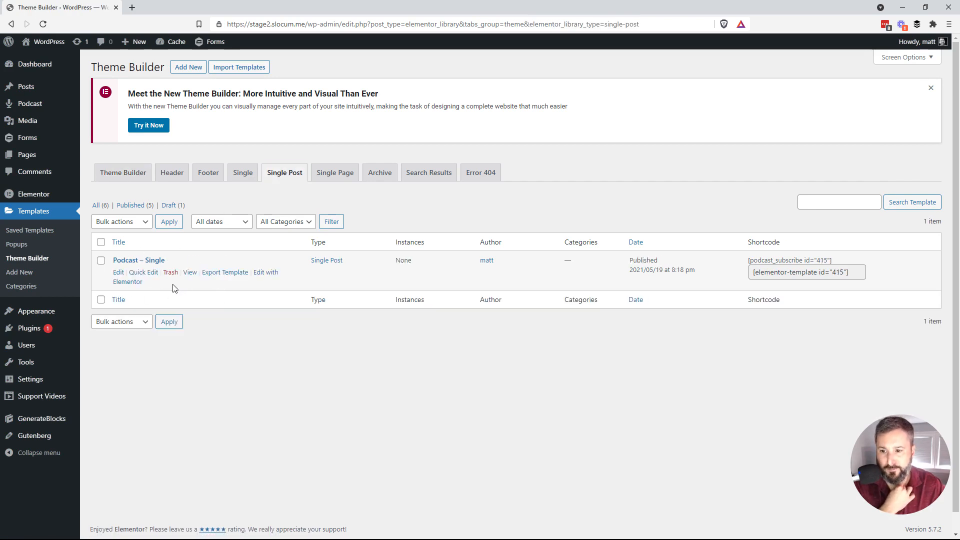
pyautogui.click(127, 282)
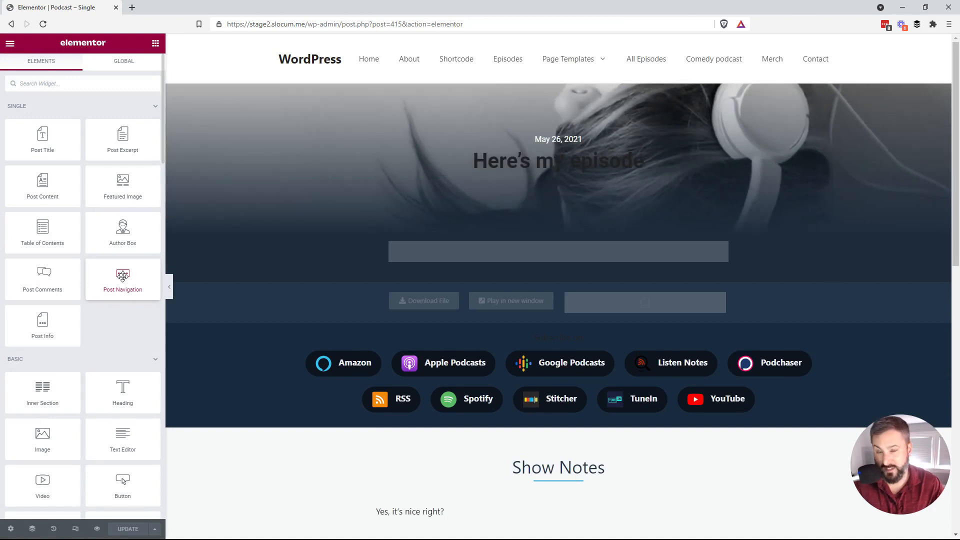
pyautogui.scroll(-3)
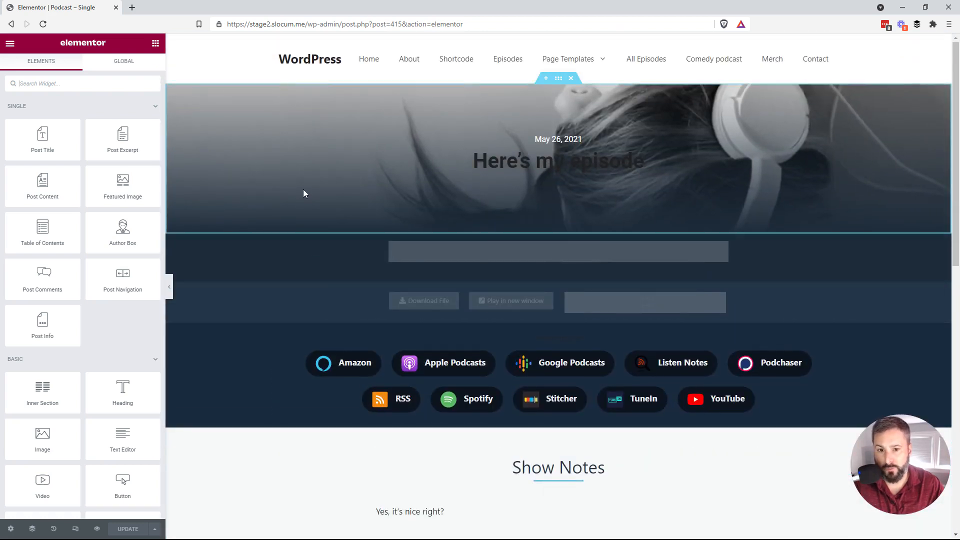
pyautogui.moveTo(323, 195)
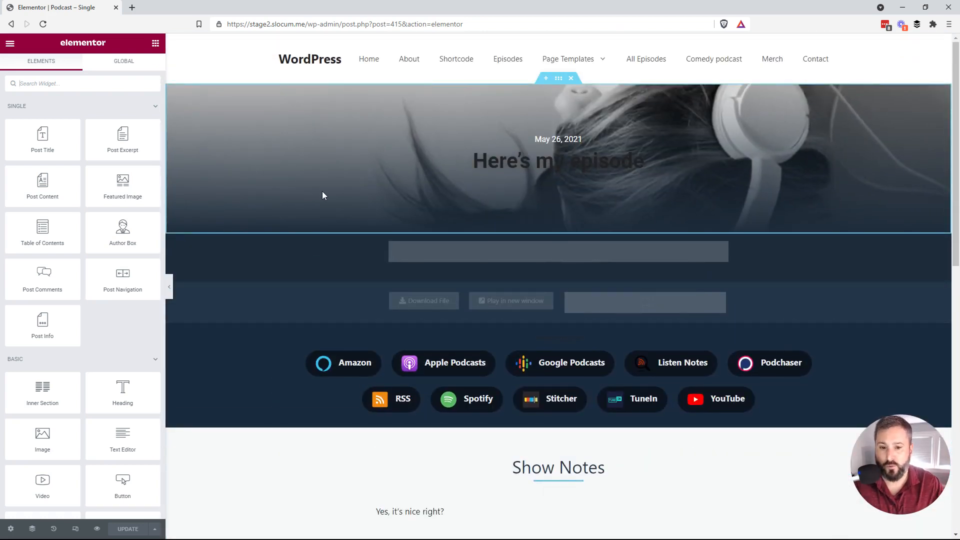
pyautogui.scroll(-3)
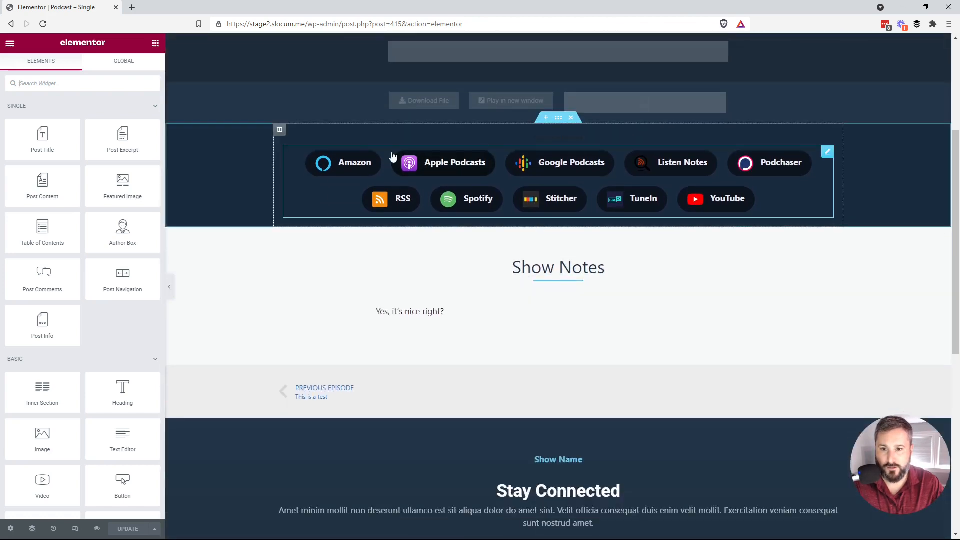
pyautogui.scroll(-3)
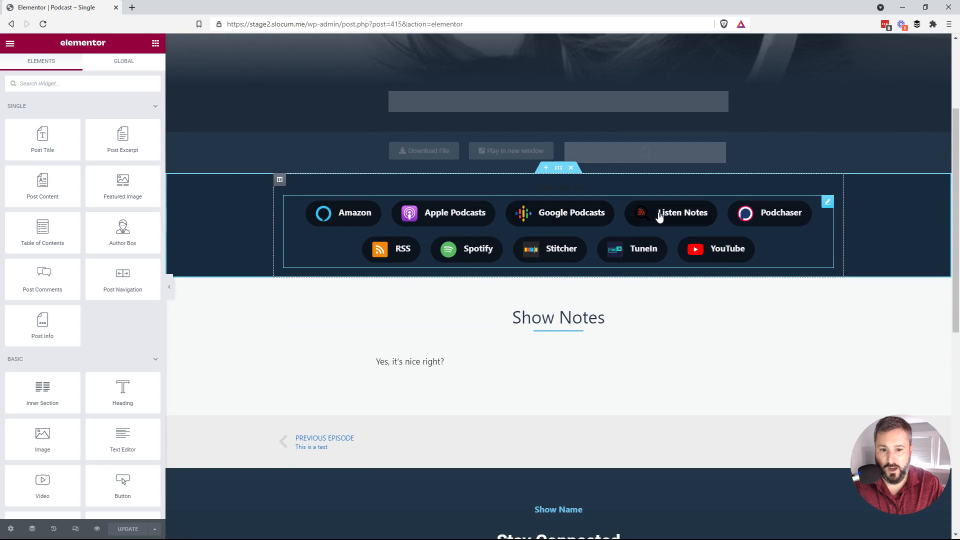
pyautogui.moveTo(644, 238)
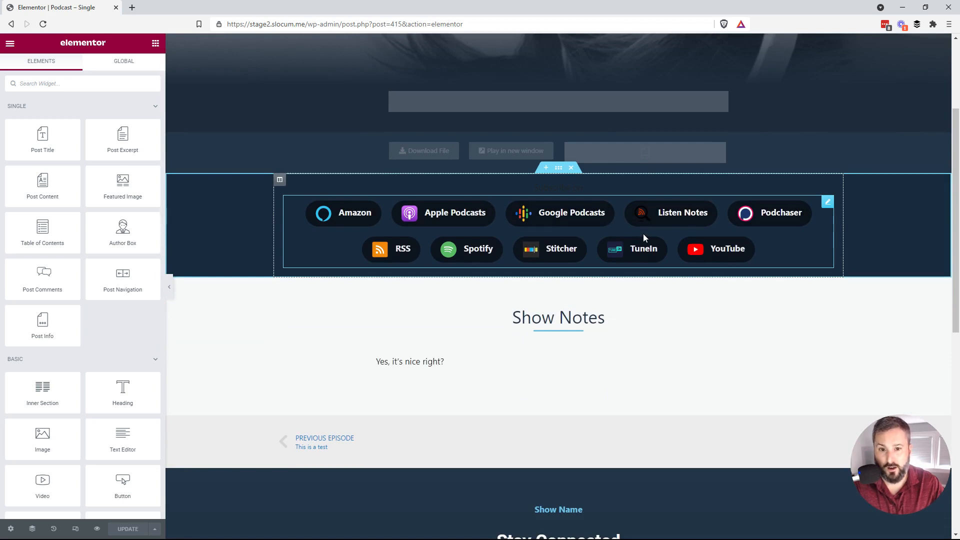
pyautogui.scroll(-3)
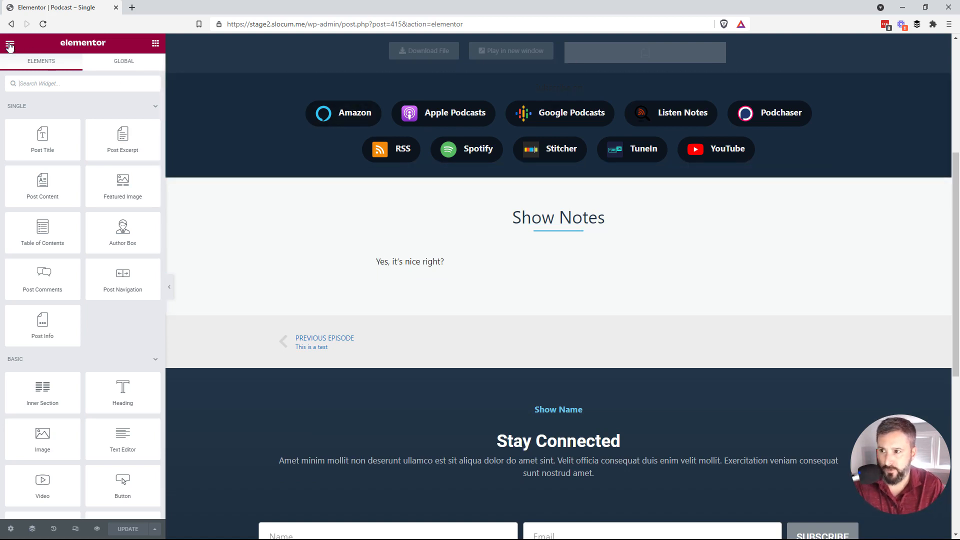
# Reach the Podcast – Single template's display conditions via the editor's Theme Builder panel.
pyautogui.click(9, 43)
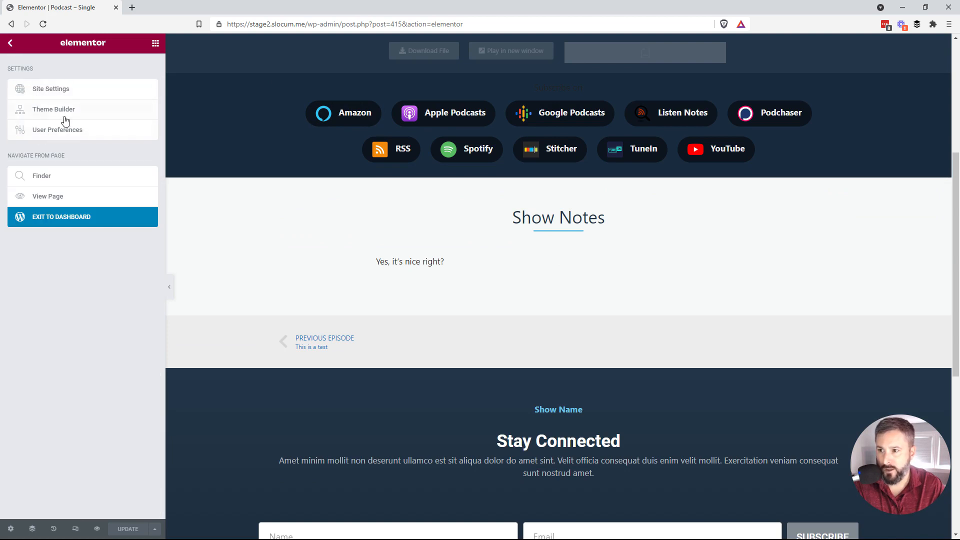
pyautogui.click(54, 109)
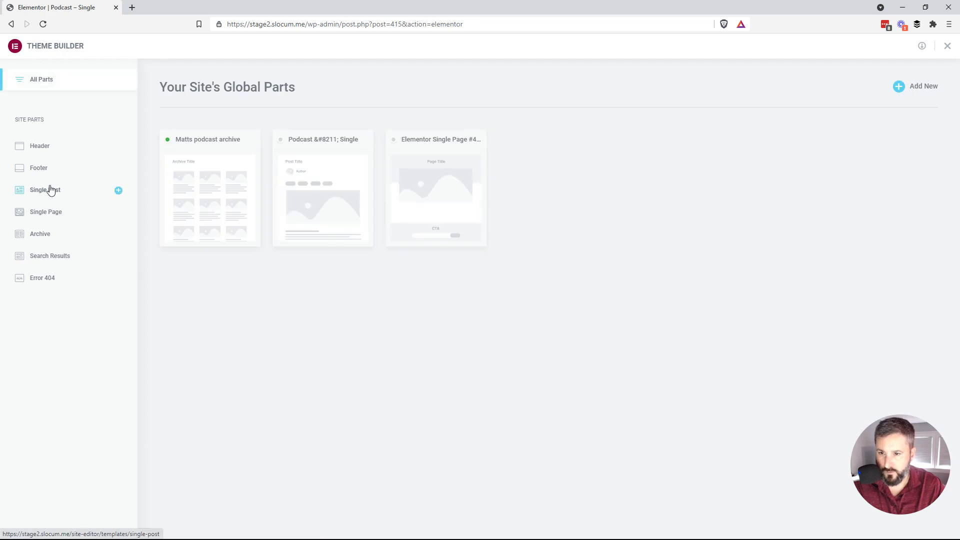
pyautogui.click(45, 190)
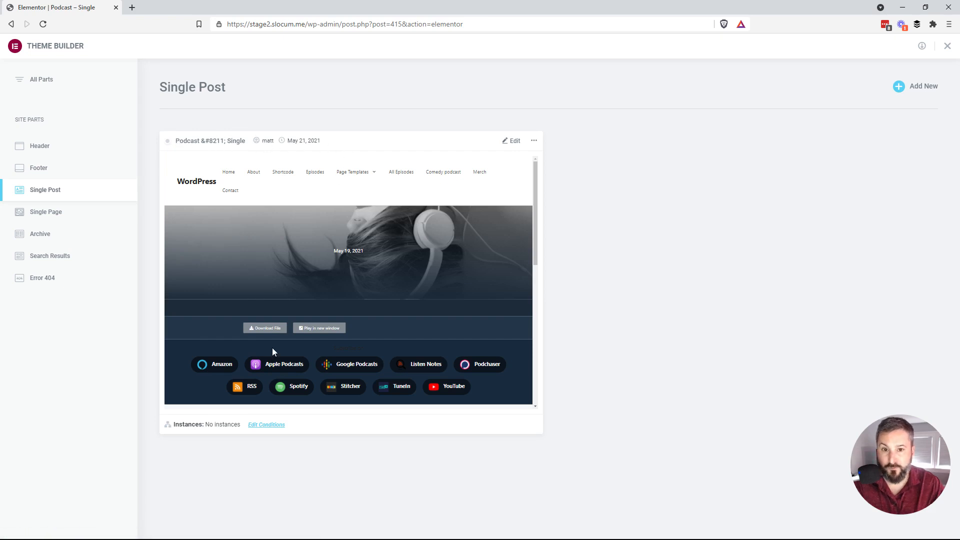
pyautogui.click(266, 425)
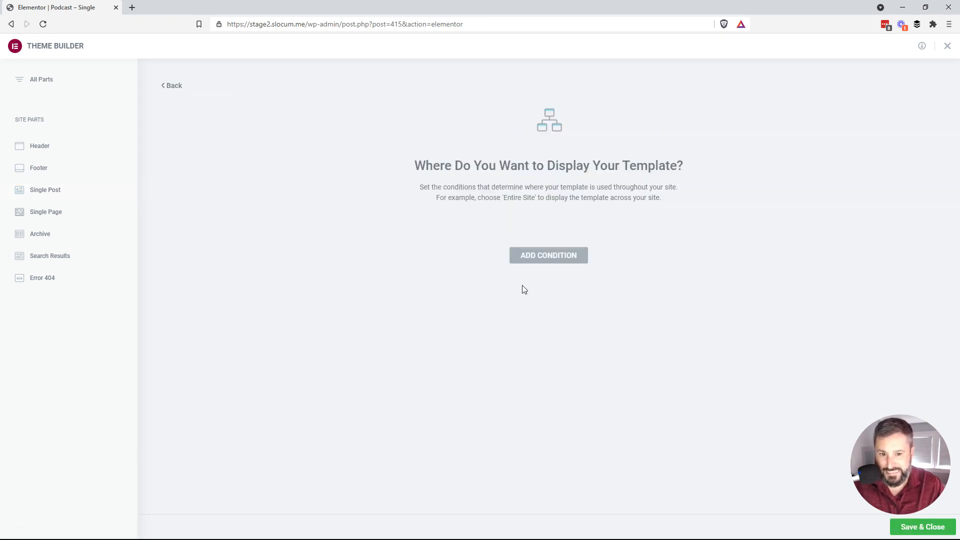
# Add an Include condition applying the template to all Podcast episodes.
pyautogui.click(549, 255)
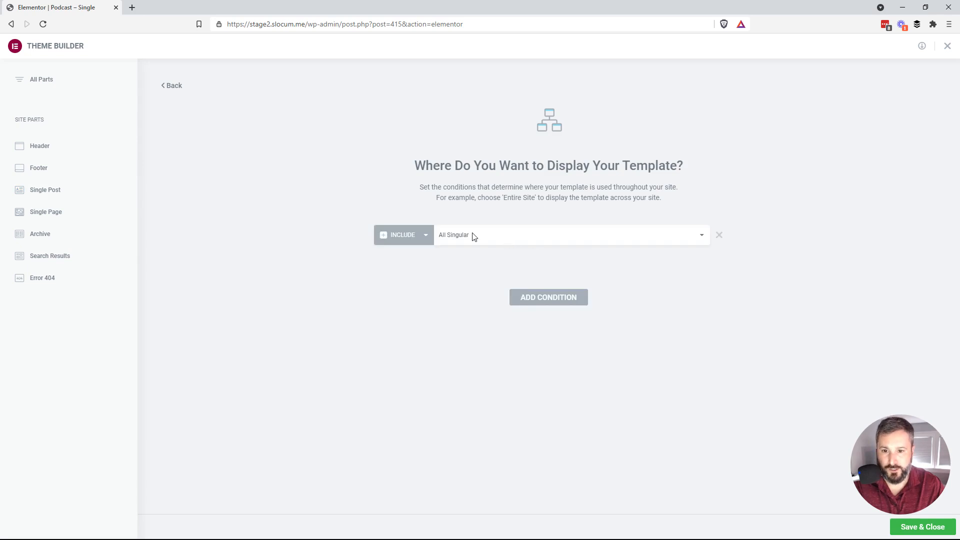
pyautogui.click(570, 234)
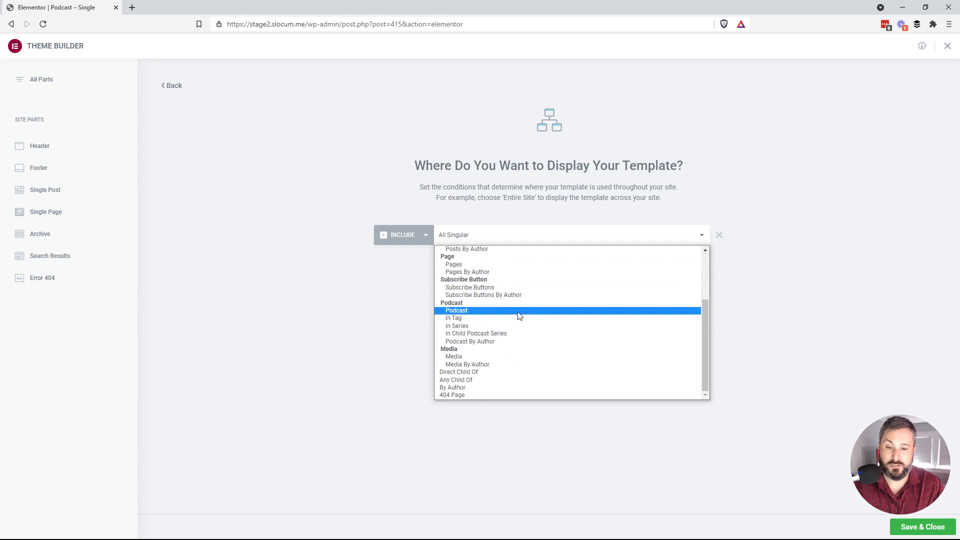
pyautogui.click(456, 311)
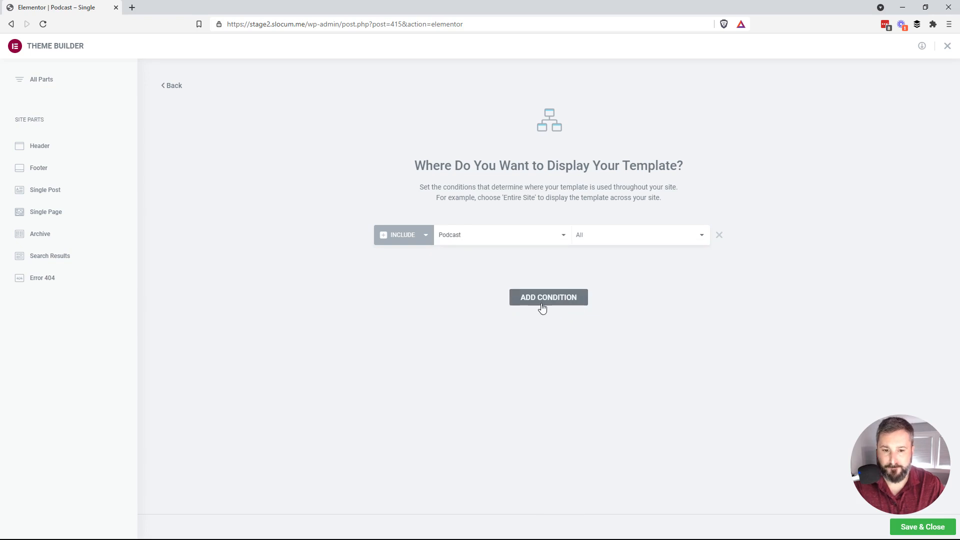
pyautogui.moveTo(860, 382)
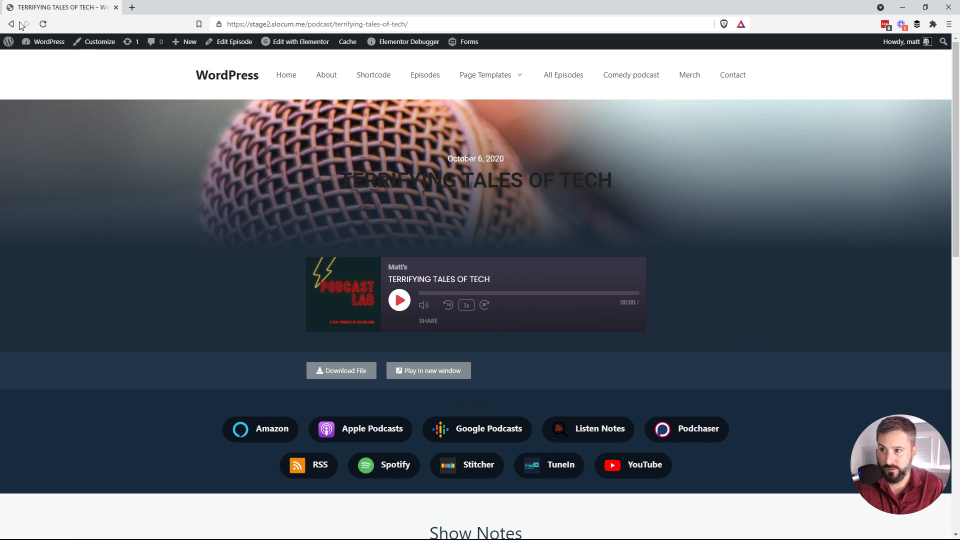
# View the "It's kind of more of a serious one." episode live and scroll through its Show Notes.
pyautogui.click(11, 24)
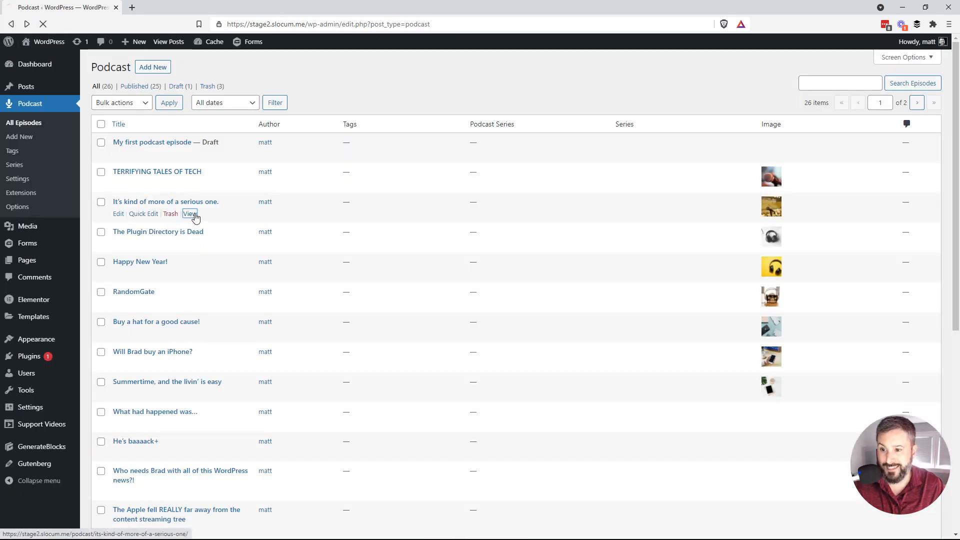
pyautogui.click(190, 214)
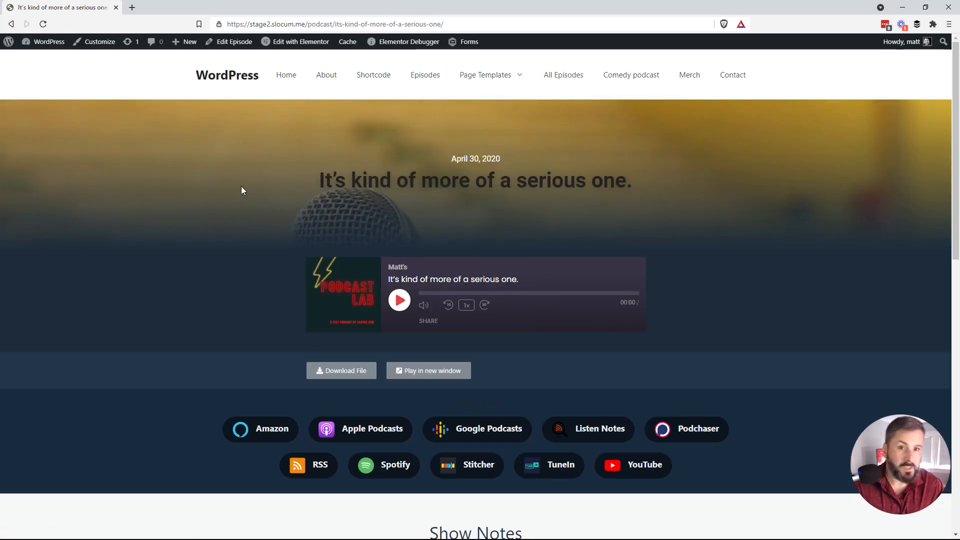
pyautogui.scroll(-3)
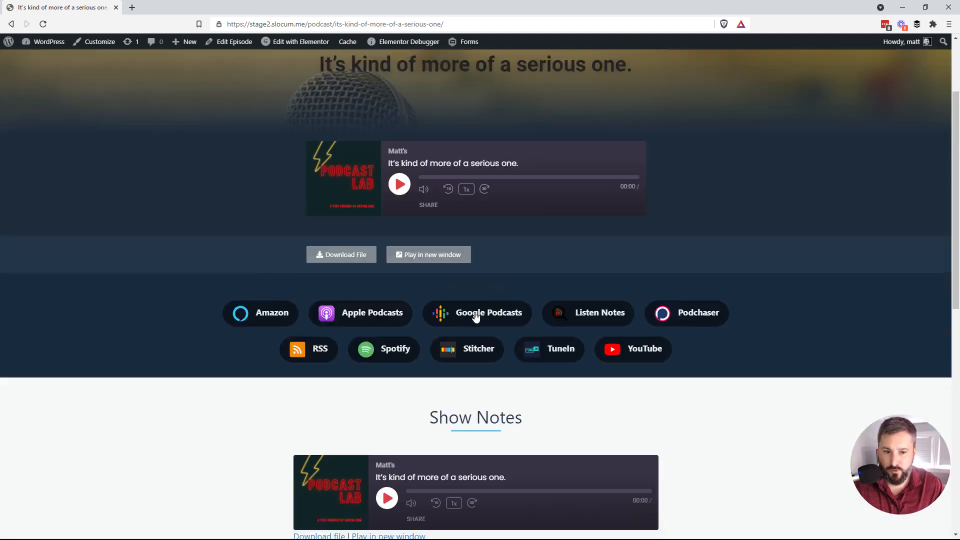
pyautogui.scroll(3)
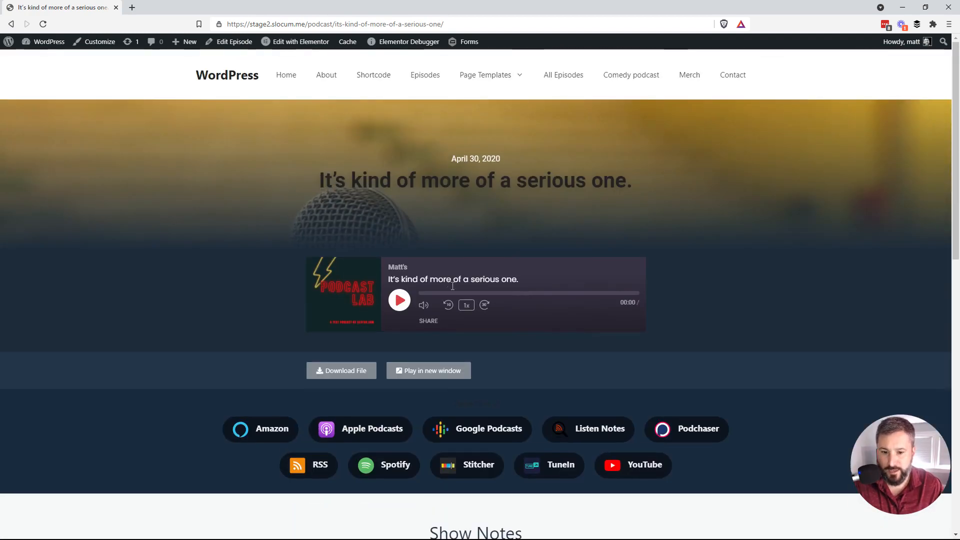
pyautogui.scroll(-3)
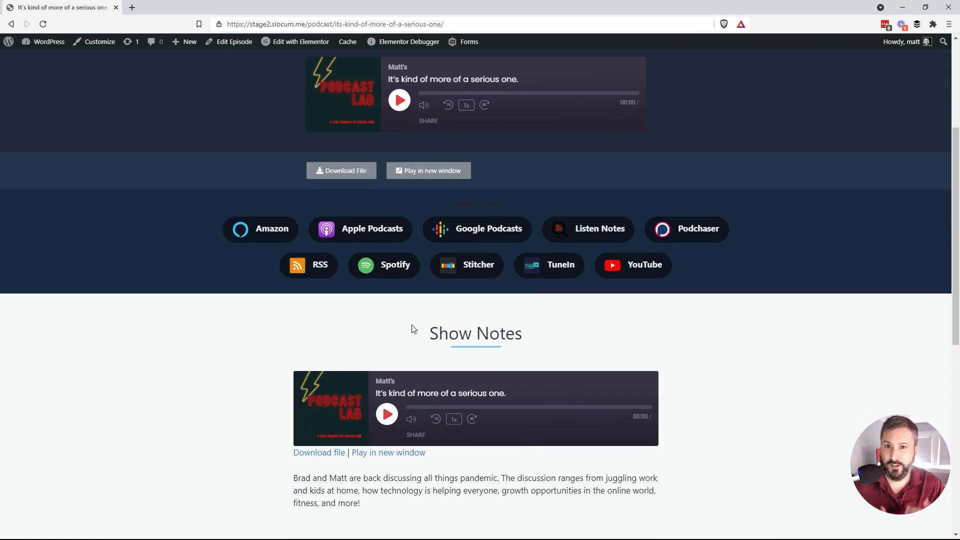
pyautogui.scroll(-3)
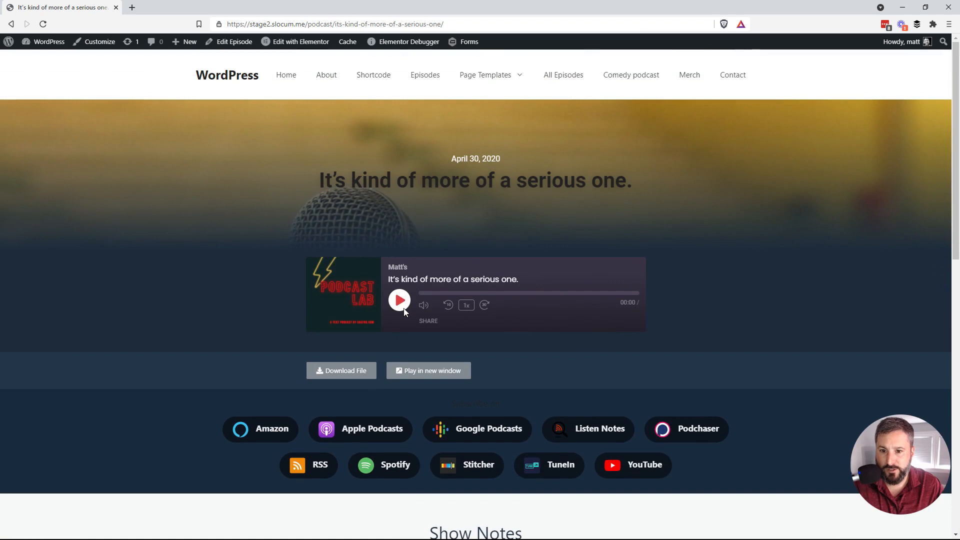
pyautogui.moveTo(471, 215)
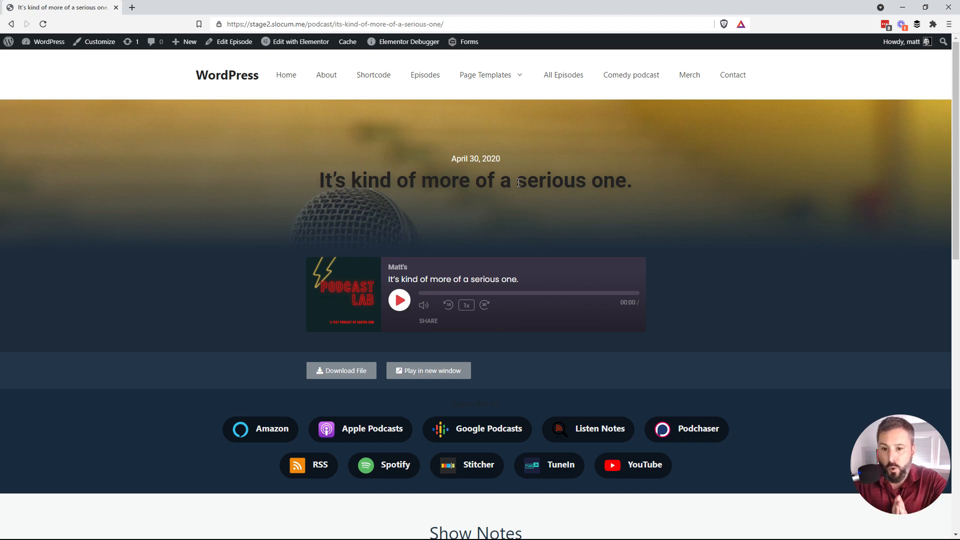
pyautogui.scroll(-3)
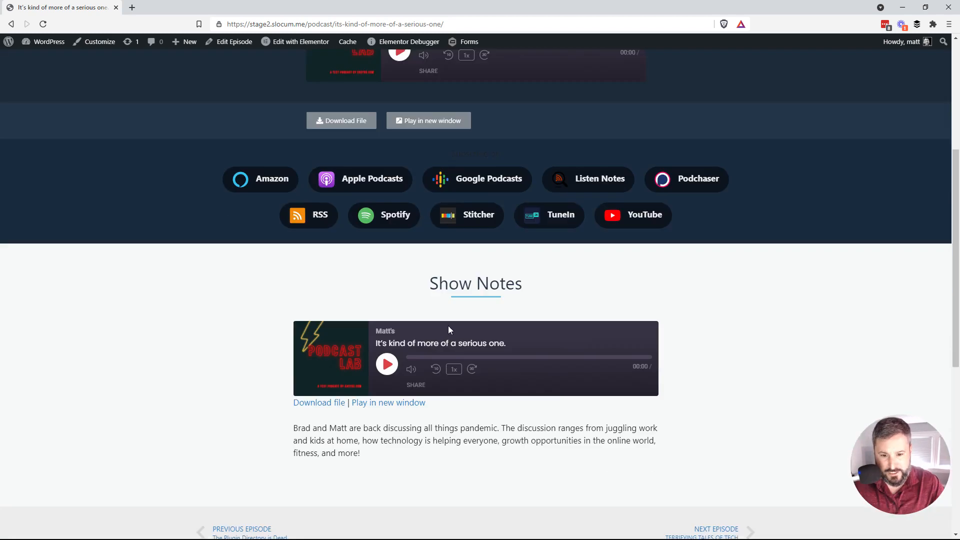
pyautogui.scroll(-3)
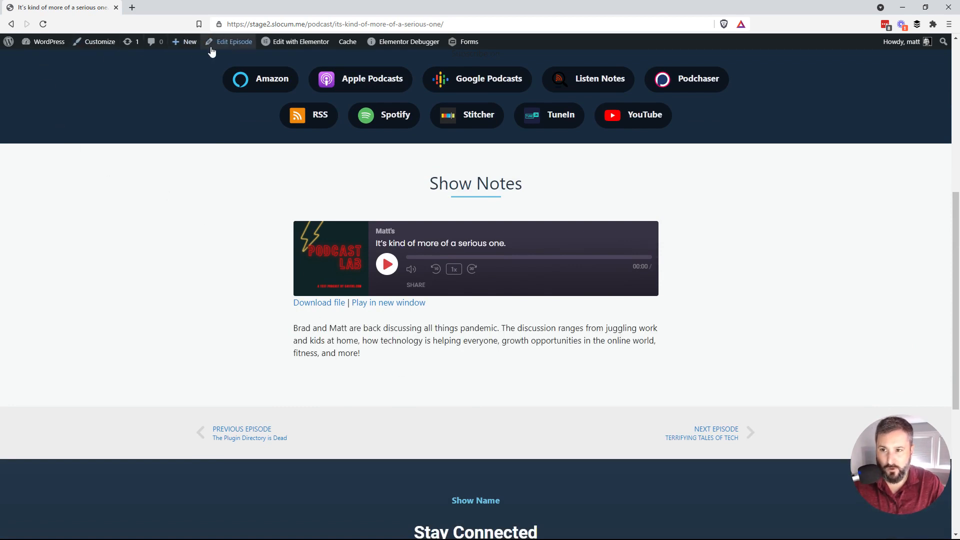
# Edit the episode in the block editor, then head back toward the episode list.
pyautogui.click(234, 42)
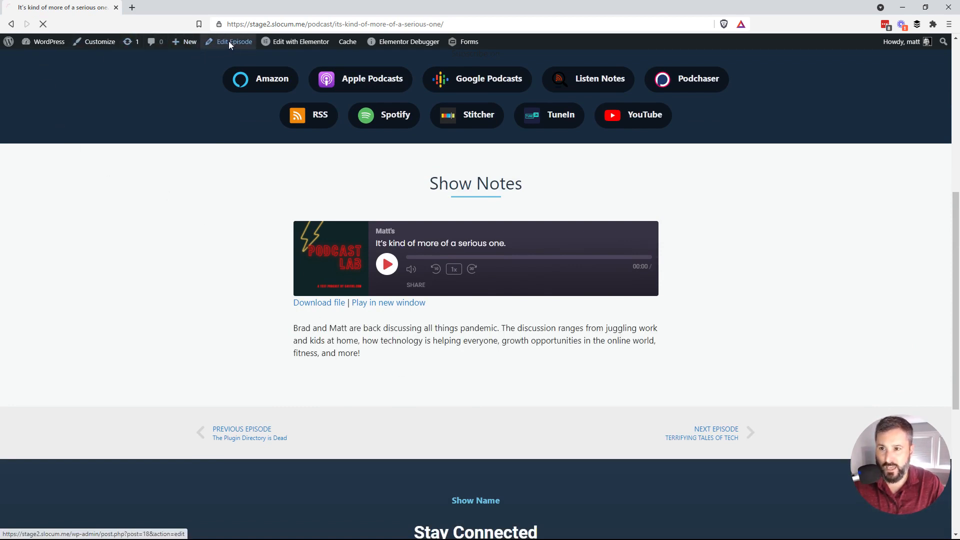
pyautogui.click(233, 42)
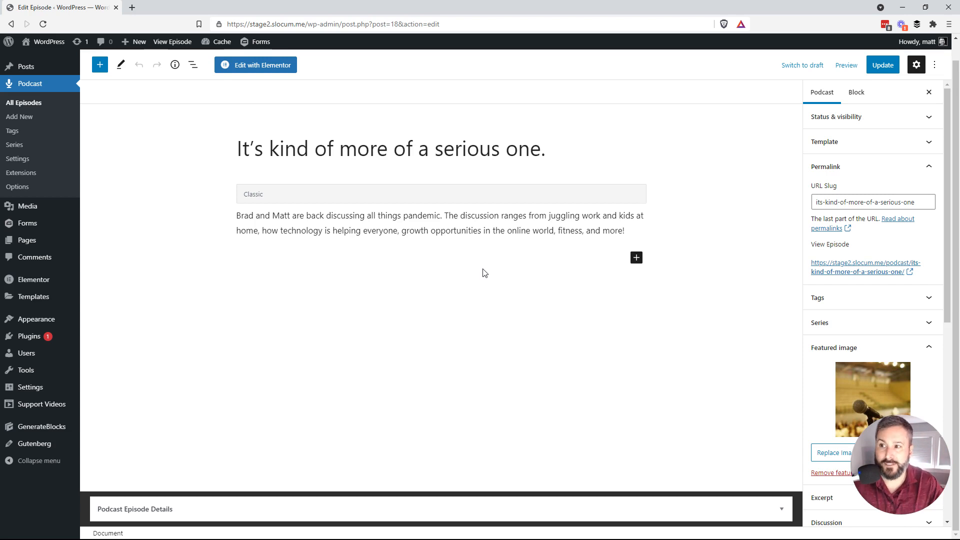
pyautogui.moveTo(421, 186)
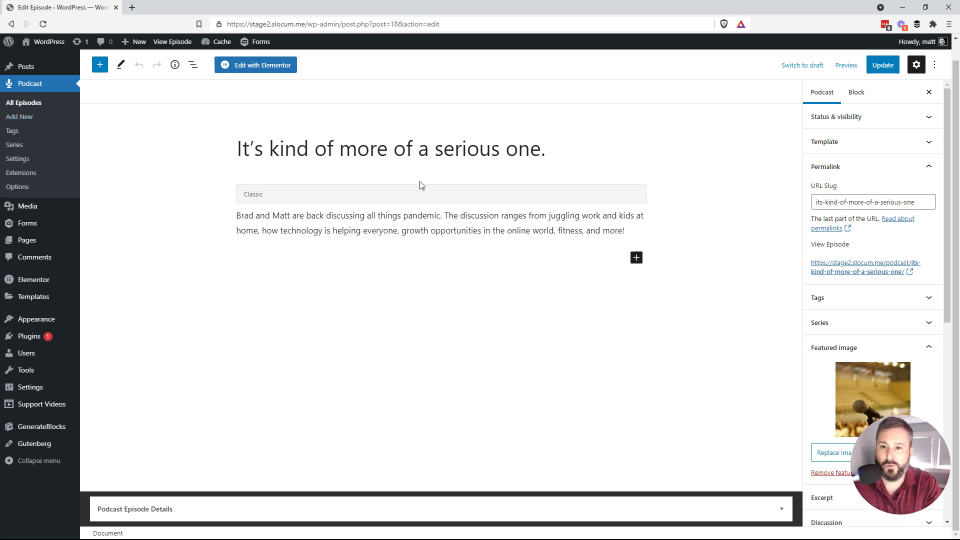
pyautogui.click(24, 102)
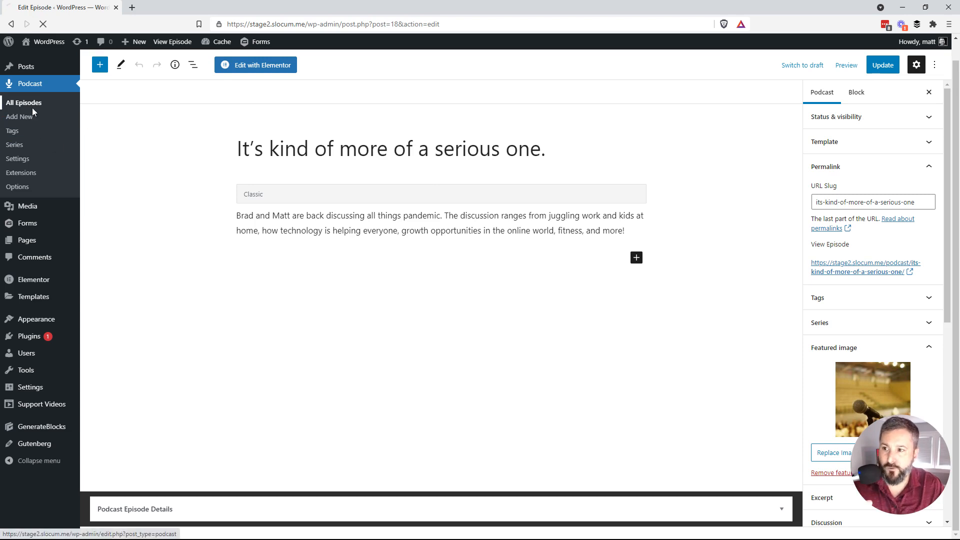
# From All Episodes, reopen "It's kind of more of a serious one." for editing.
pyautogui.click(23, 103)
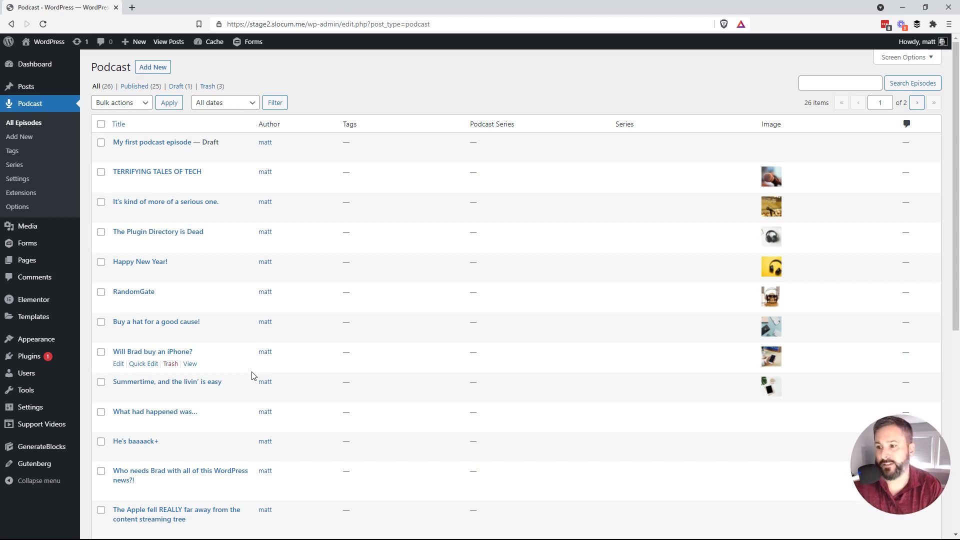
pyautogui.moveTo(257, 336)
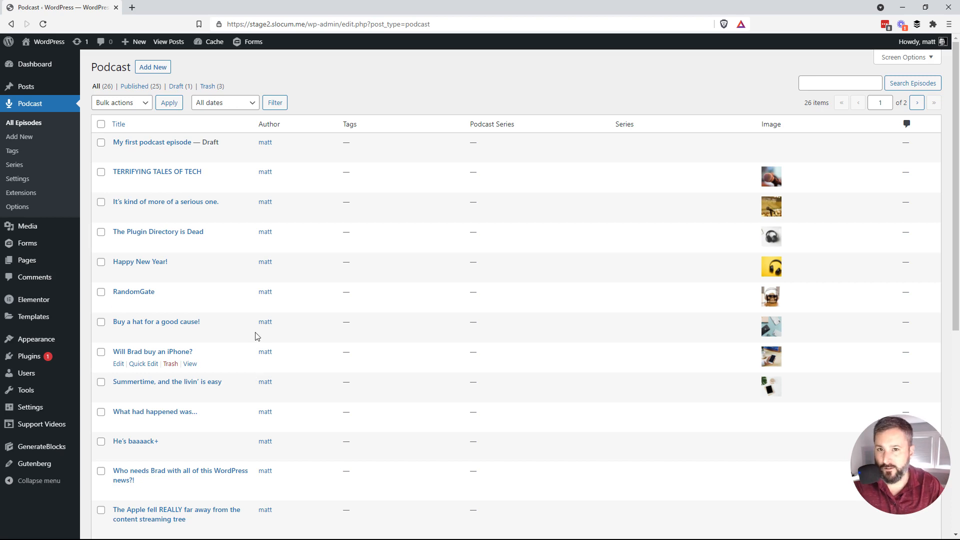
pyautogui.moveTo(171, 373)
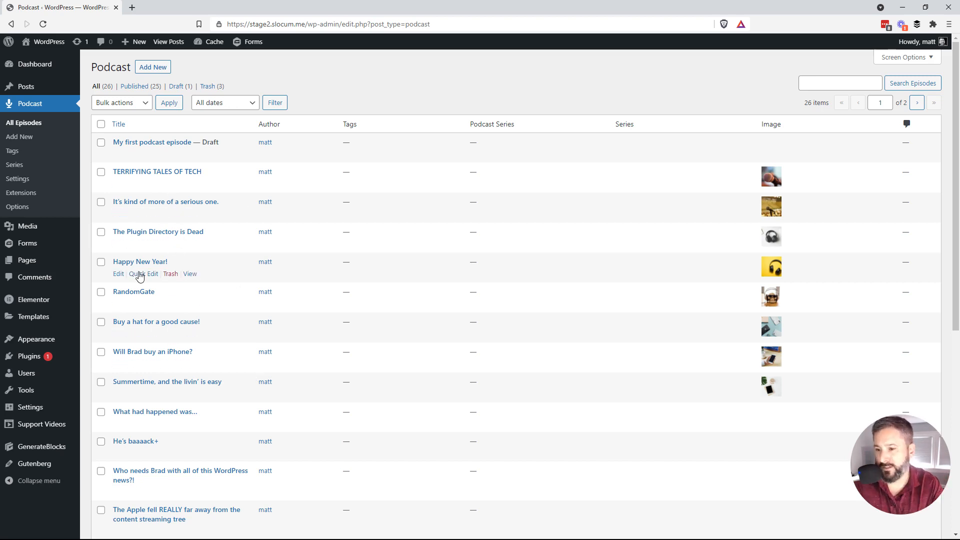
pyautogui.moveTo(184, 240)
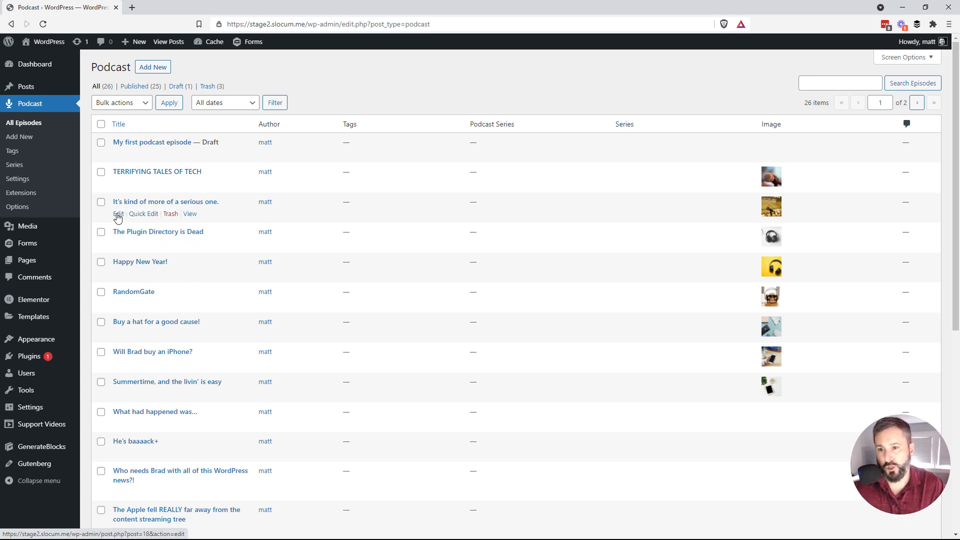
pyautogui.click(118, 214)
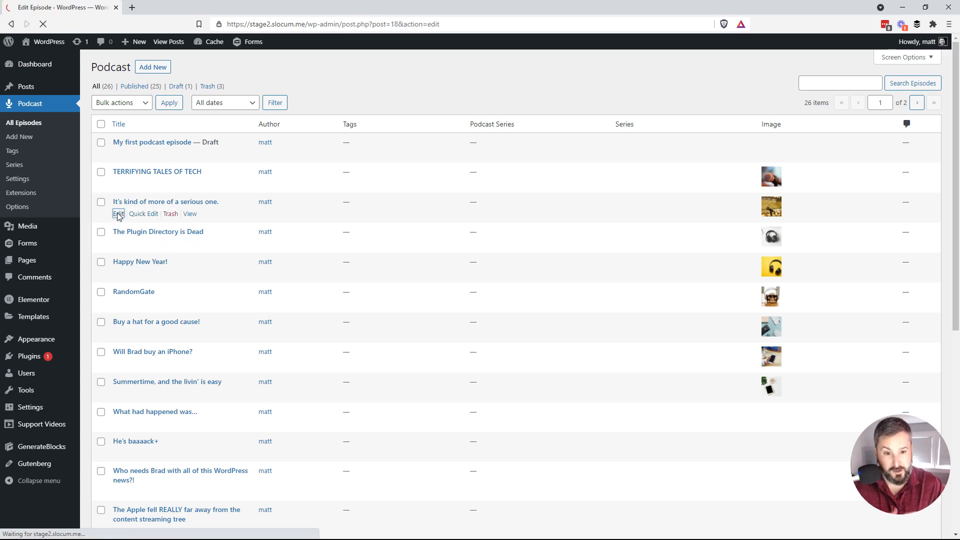
# Insert an Accordion block via /ac below the description and title its item Transcripts.
pyautogui.click(118, 214)
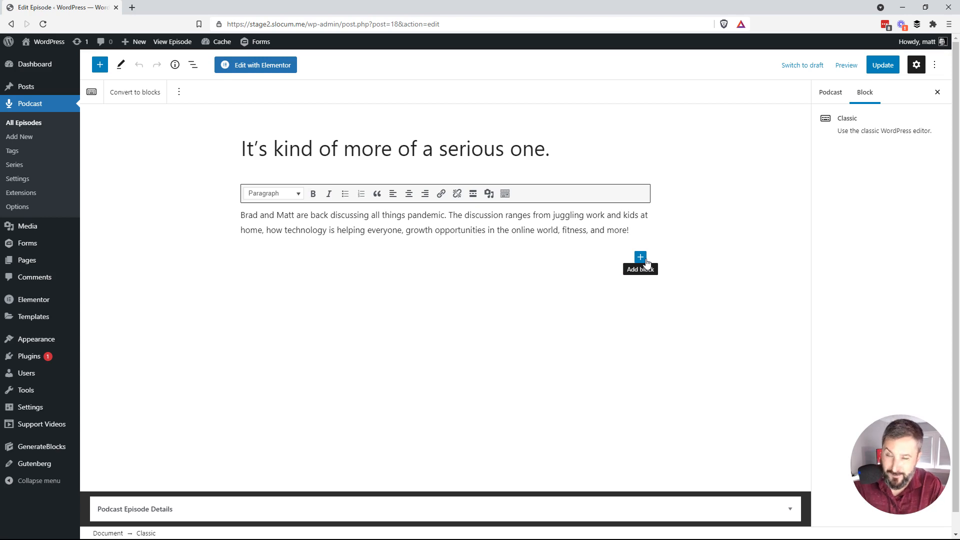
pyautogui.click(341, 230)
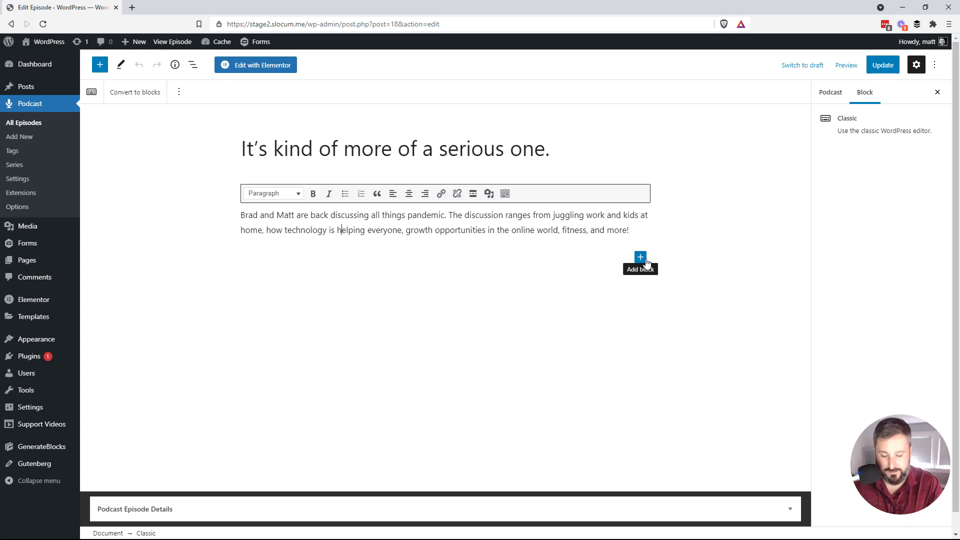
pyautogui.write('/ac')
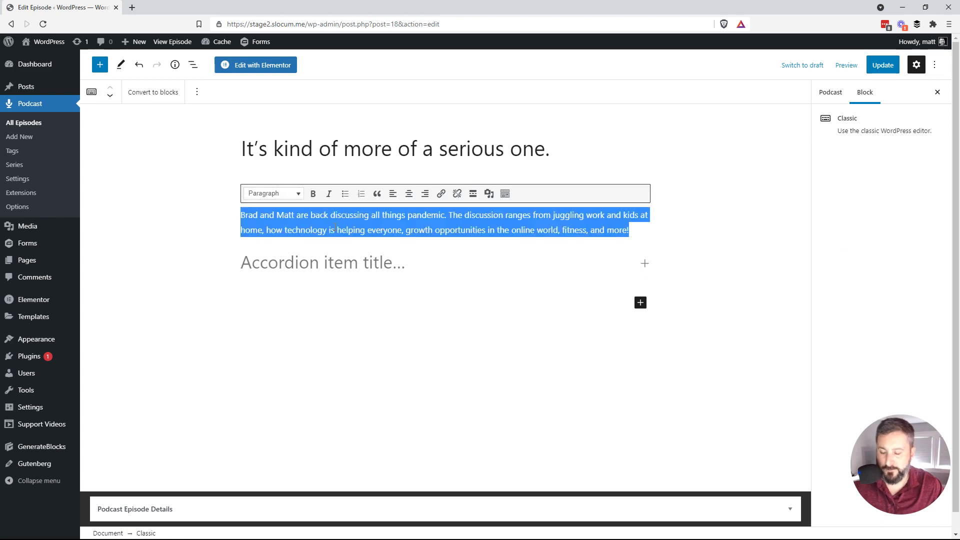
pyautogui.click(339, 265)
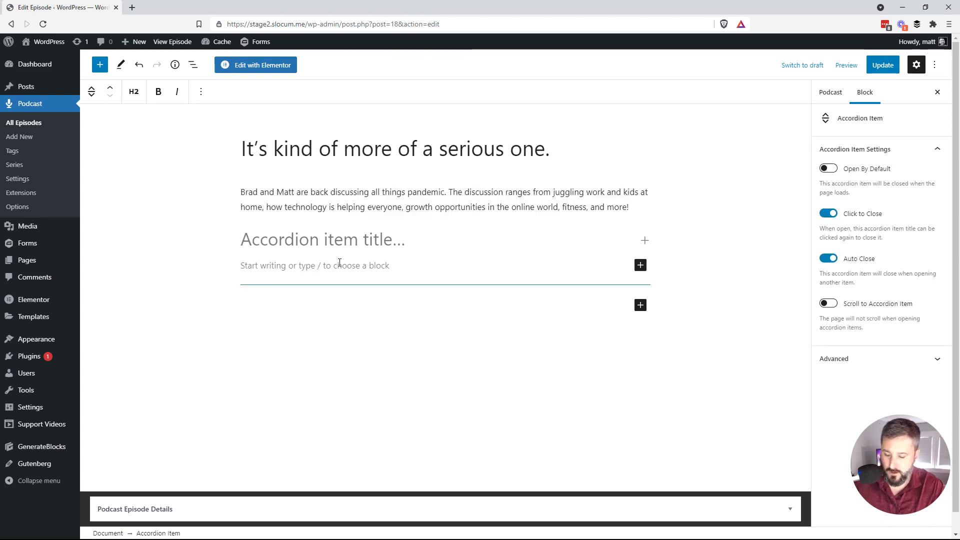
pyautogui.write('Transcripts')
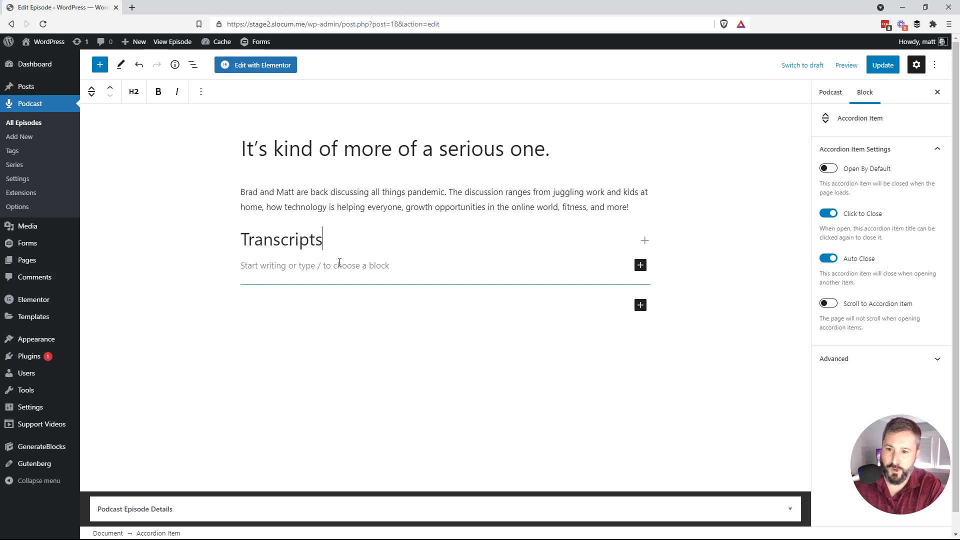
# Fill the Transcripts item with the long transcript text beginning 'Brad and Matt are back...'.
pyautogui.click(315, 266)
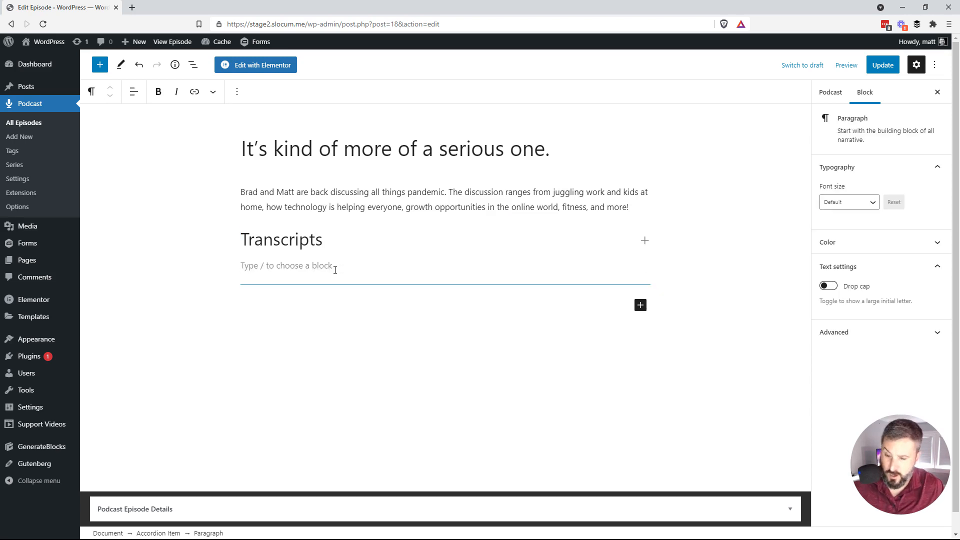
pyautogui.write('Brad and Matt are back discussing all things pandemic. The discussion ranges from juggling work and kids at home, how technology is helping everyone, growth opportunities in the online world, fitness, and more!')
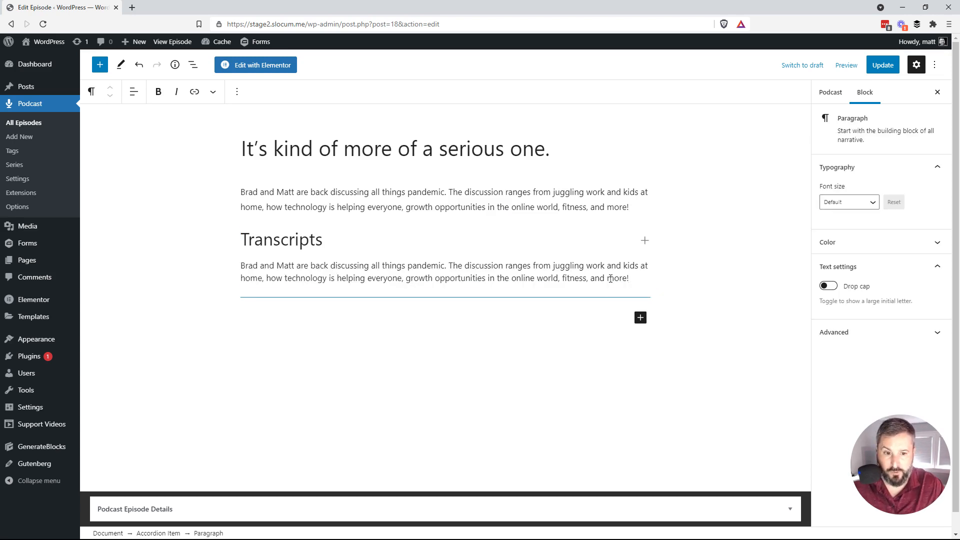
pyautogui.write('Brad and Matt are back discussing all things pandemic. The discussion ranges from juggling work and kids at home, how technology is helping everyone, growth opportunities in the online world, fitness, and more!')
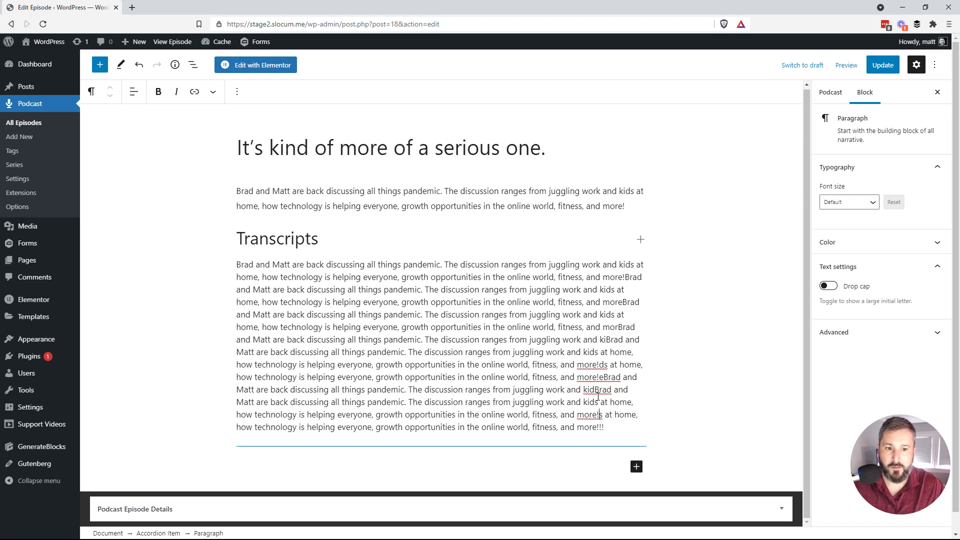
pyautogui.click(883, 65)
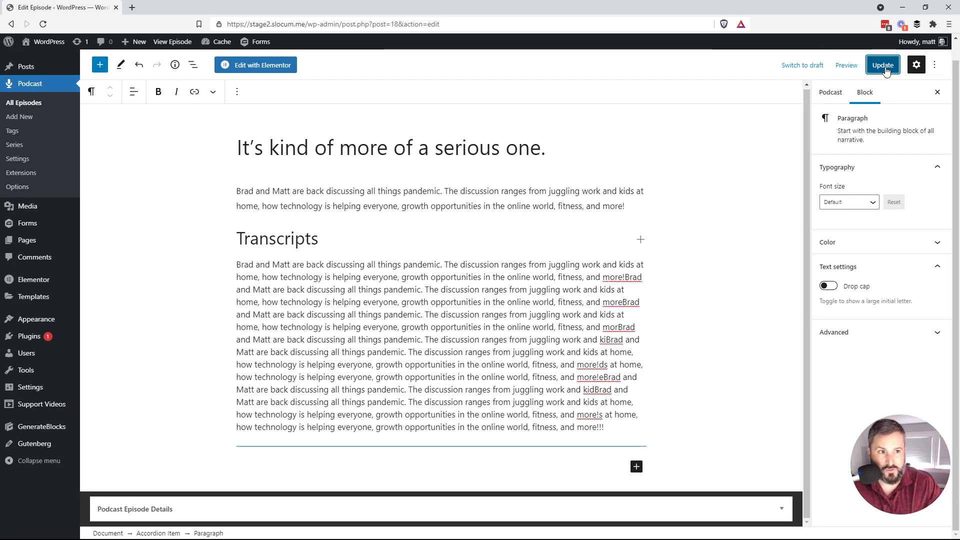
# Update the episode and preview it, checking the collapsed Transcripts section below the show notes.
pyautogui.click(883, 65)
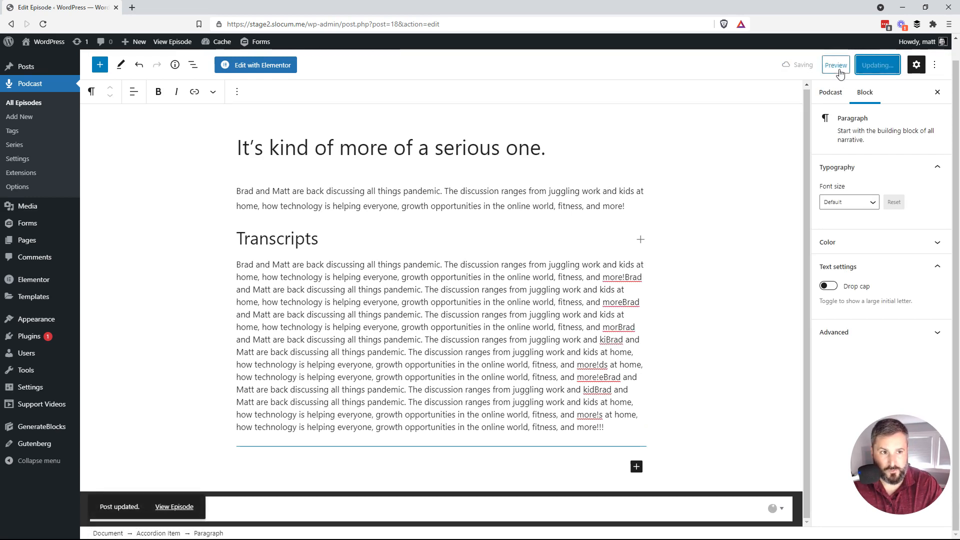
pyautogui.click(835, 65)
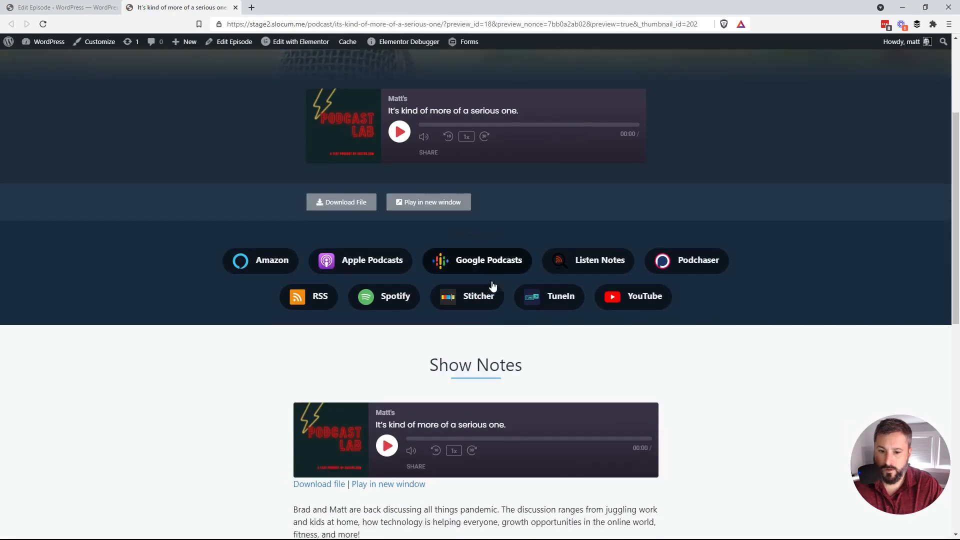
pyautogui.scroll(-3)
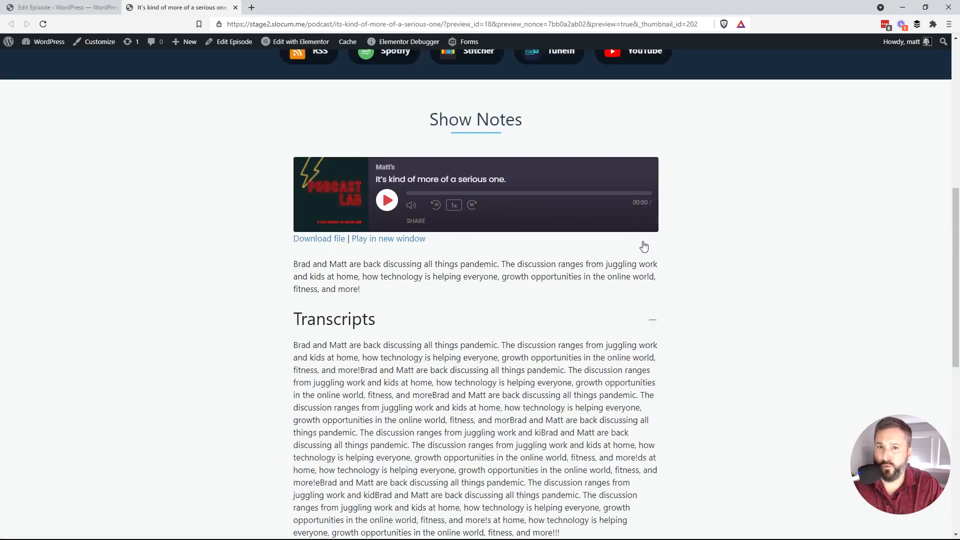
pyautogui.scroll(-3)
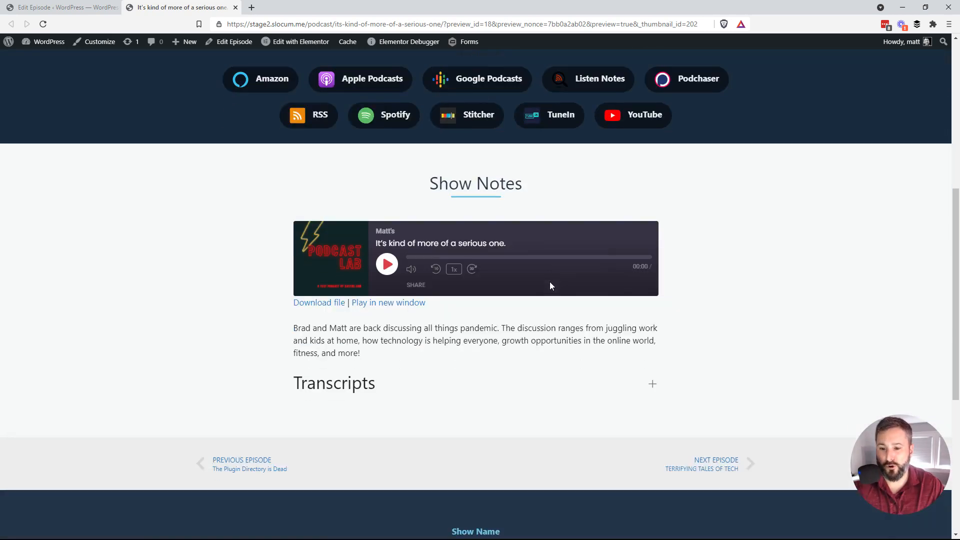
pyautogui.scroll(-3)
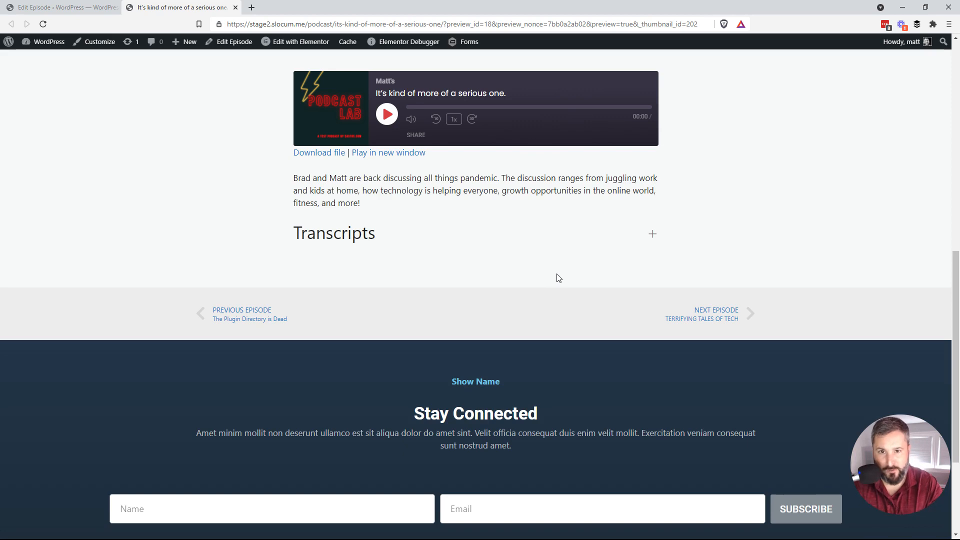
pyautogui.moveTo(300, 70)
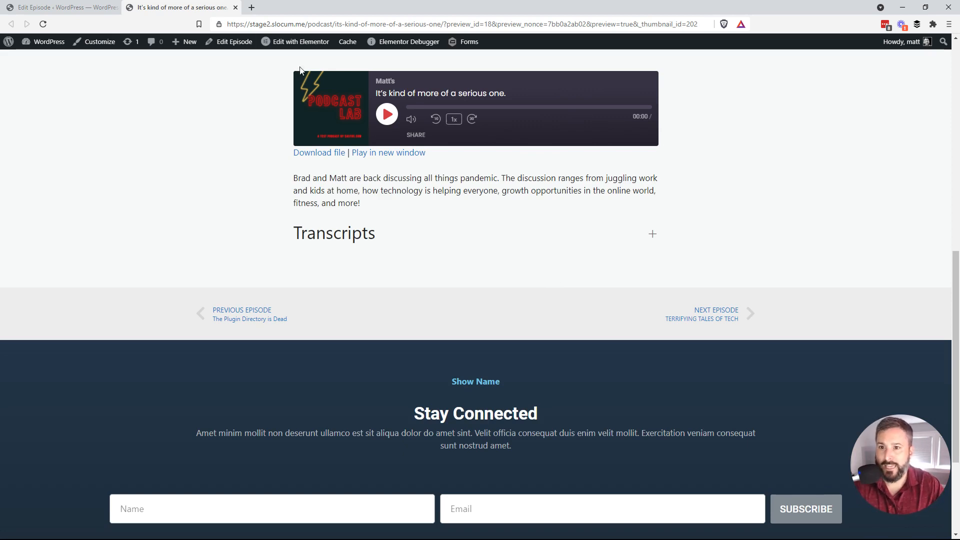
# Return to the Edit Episode tab and search the block inserter for 'acc'.
pyautogui.click(234, 42)
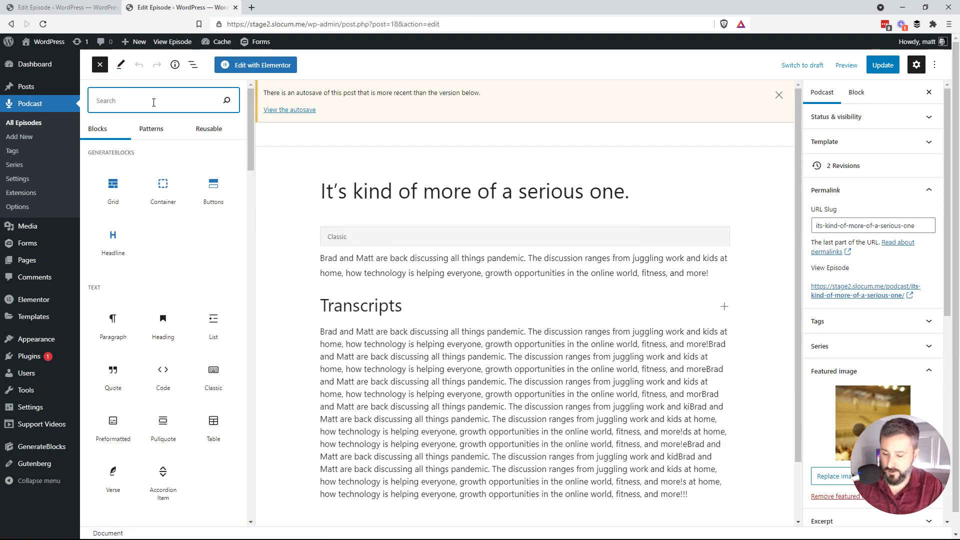
pyautogui.write('acc')
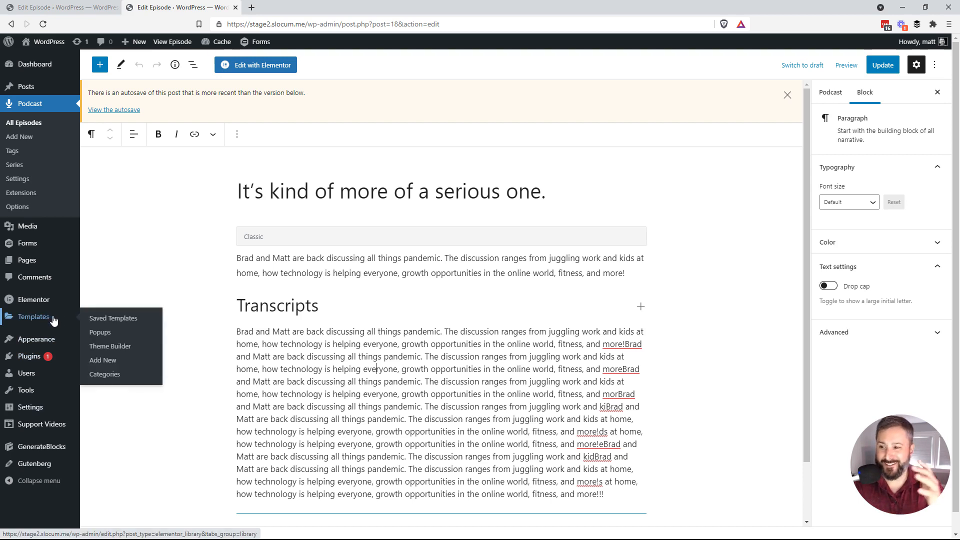
pyautogui.moveTo(113, 318)
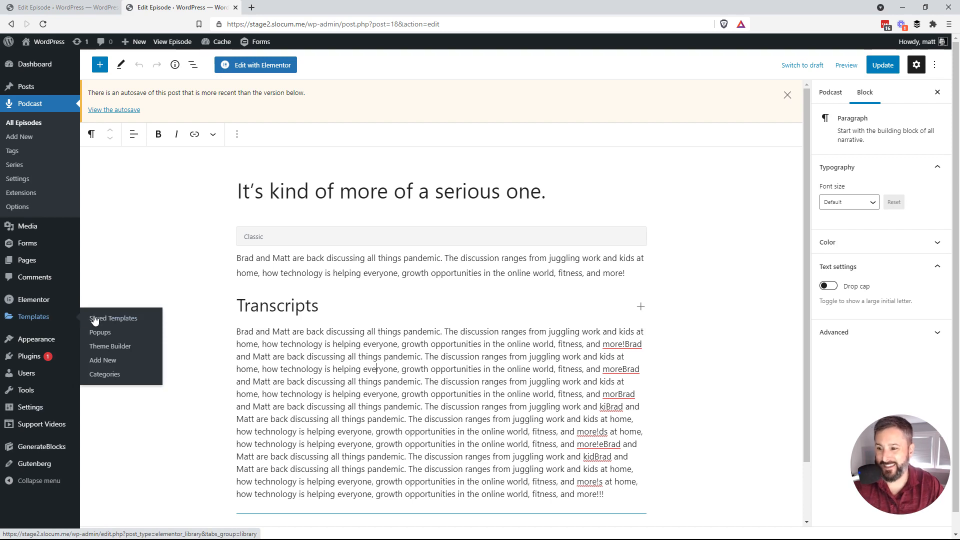
# Show the Theme Builder template list with the Podcast – Single template.
pyautogui.click(113, 318)
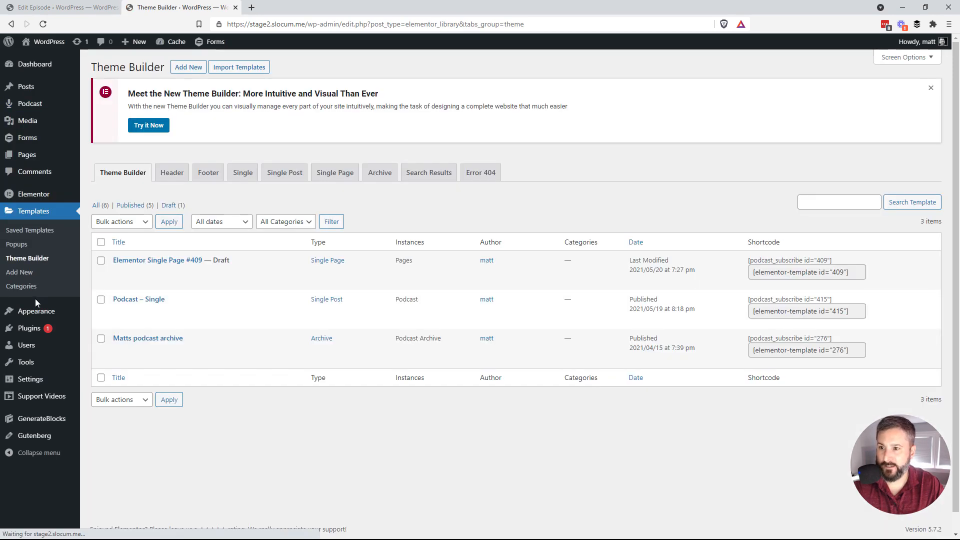
pyautogui.moveTo(138, 299)
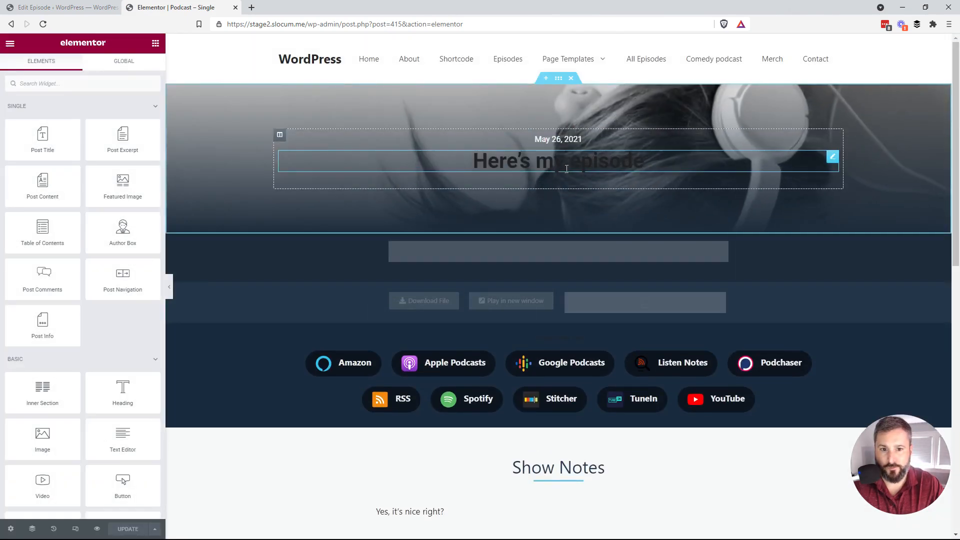
# Colour the Post Title text white, update the template, and bring up the editor's main menu.
pyautogui.click(557, 161)
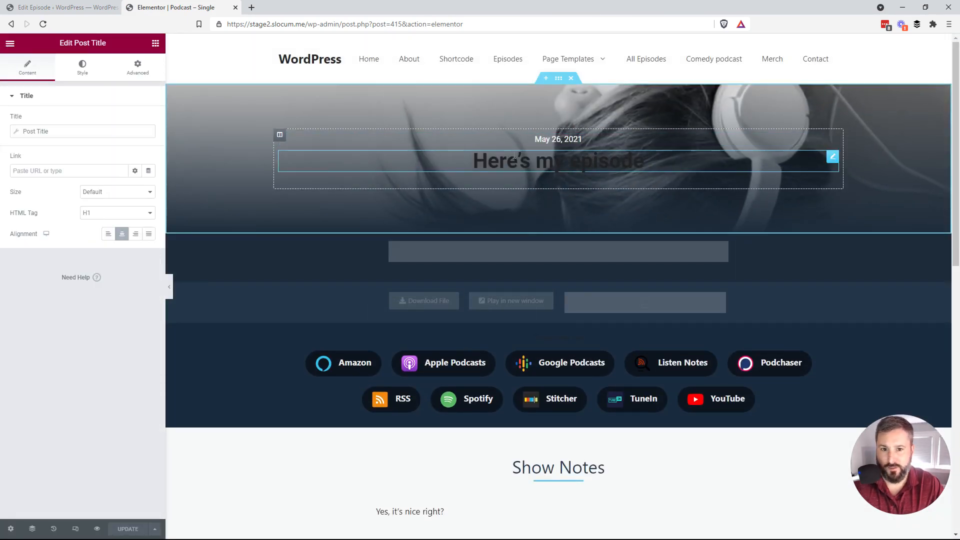
pyautogui.click(83, 67)
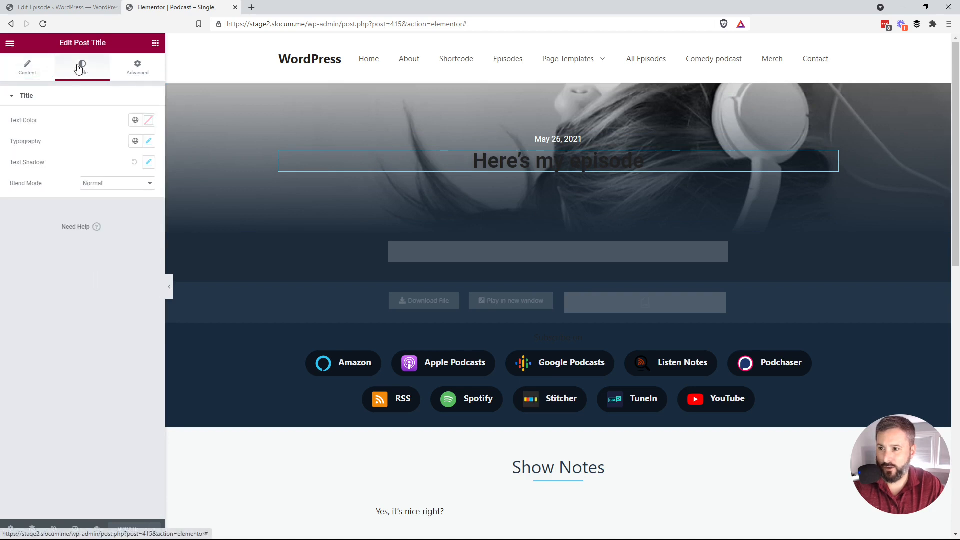
pyautogui.click(135, 120)
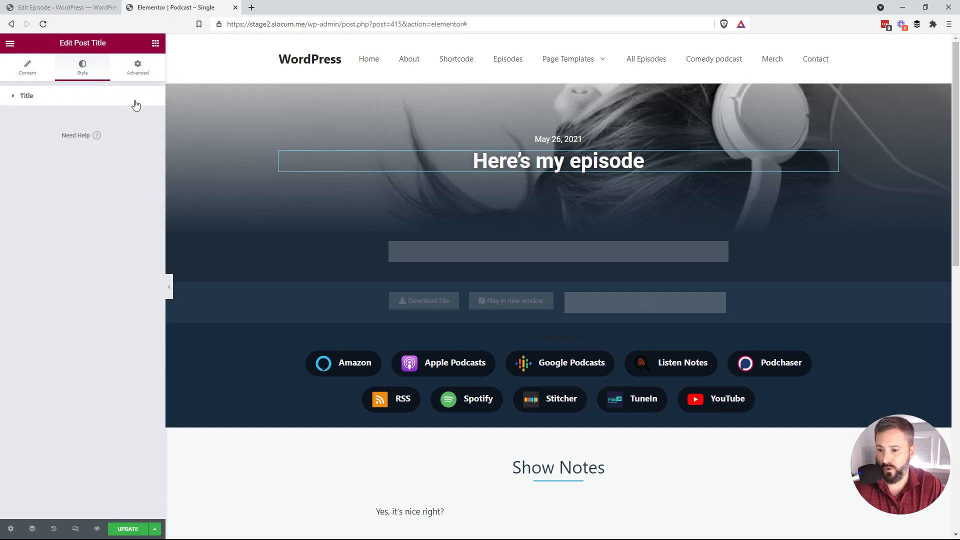
pyautogui.click(128, 528)
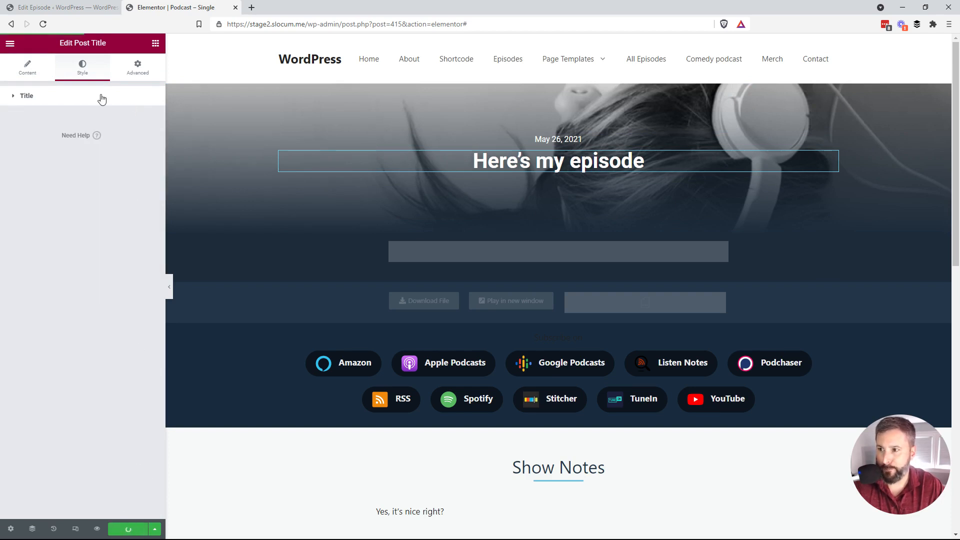
pyautogui.click(10, 43)
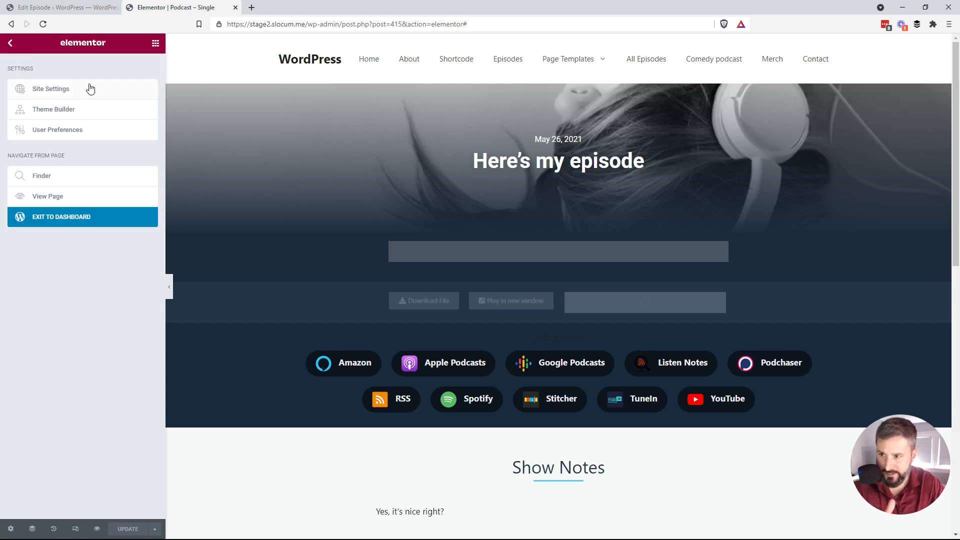
pyautogui.click(53, 109)
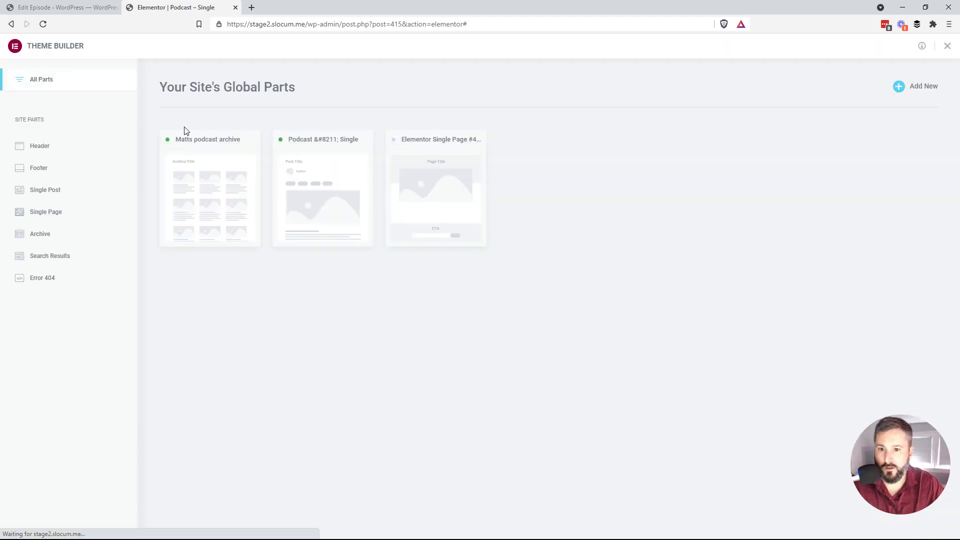
pyautogui.moveTo(324, 220)
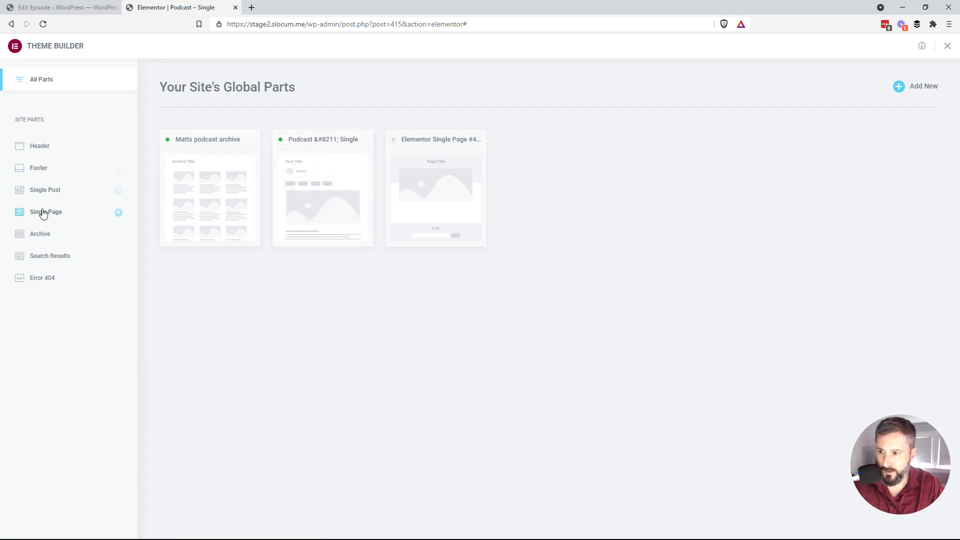
pyautogui.click(45, 189)
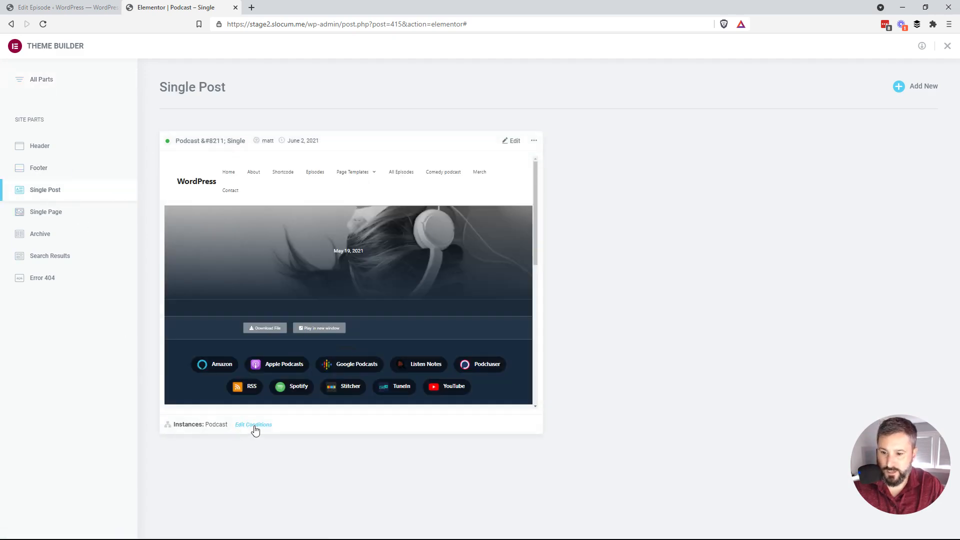
pyautogui.click(253, 425)
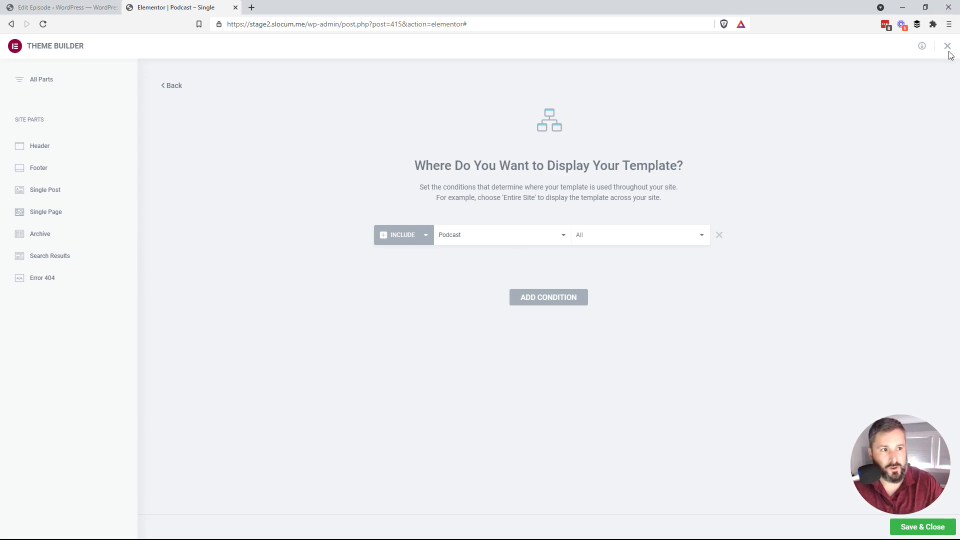
pyautogui.click(947, 46)
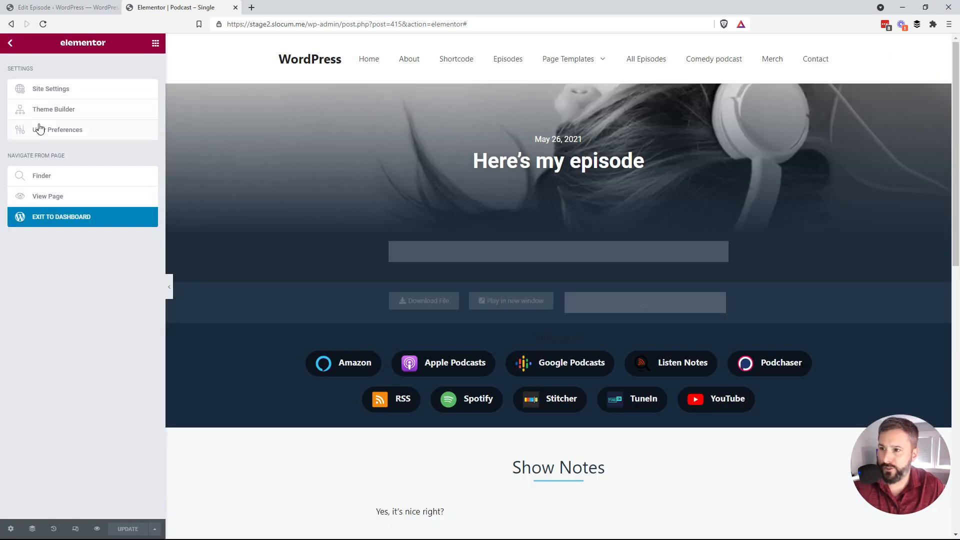
# Return to the dashboard and view the live TERRIFYING TALES OF TECH episode page.
pyautogui.click(61, 217)
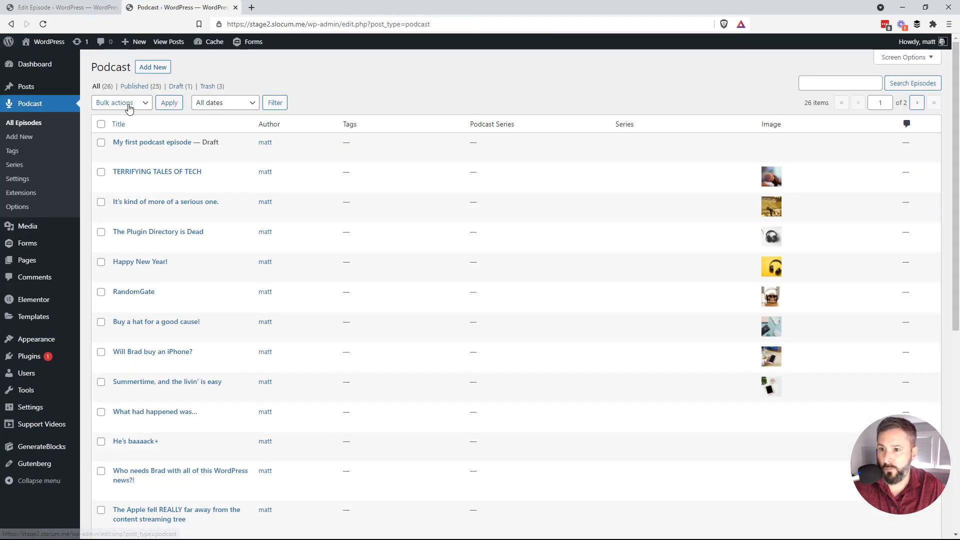
pyautogui.click(191, 184)
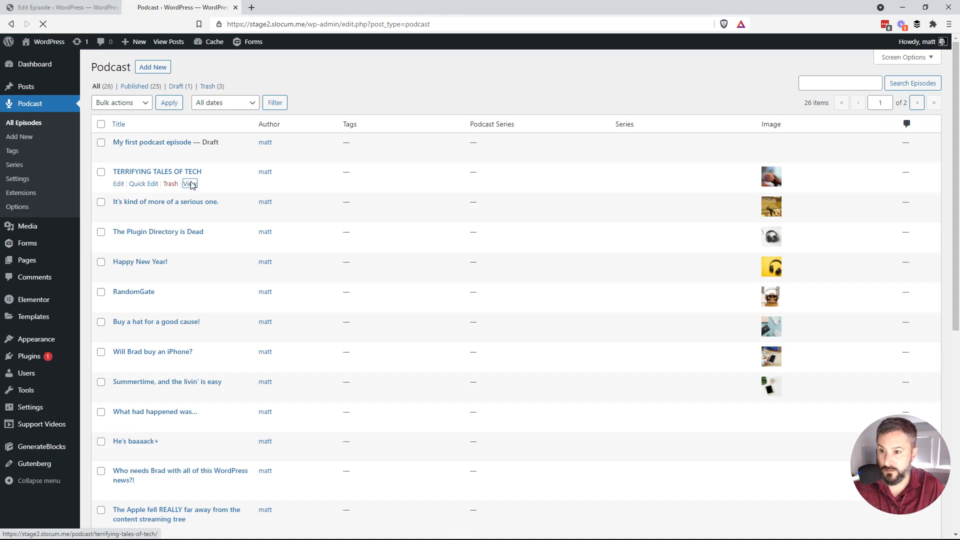
pyautogui.click(190, 184)
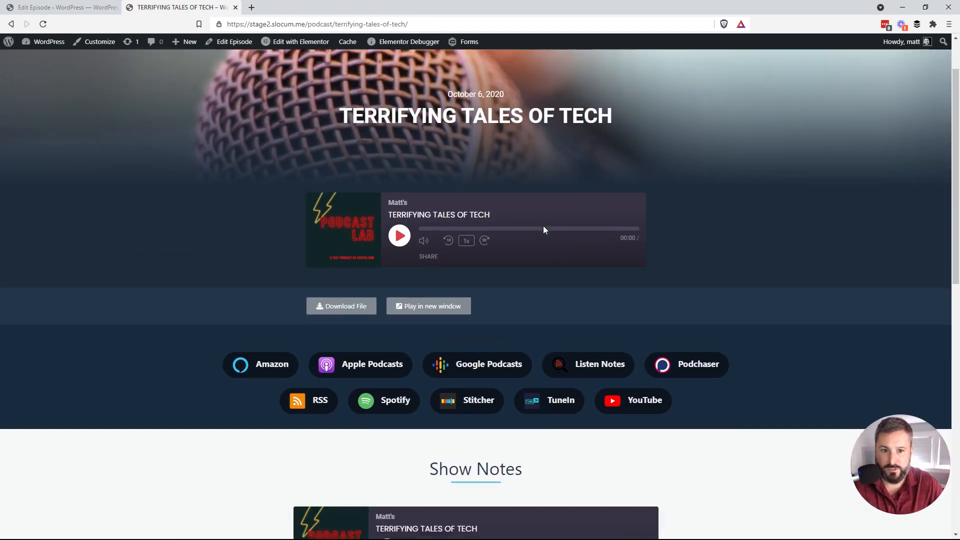